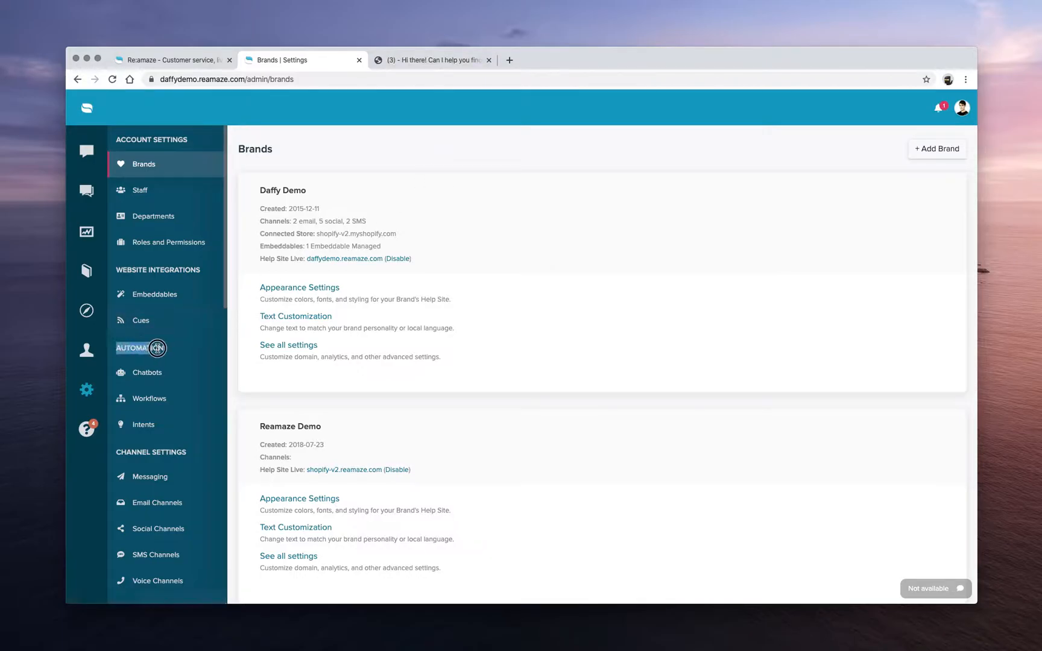
Open the Automation > Intents settings page listing Daffy Demo's intents and message counts.
left_click(143, 424)
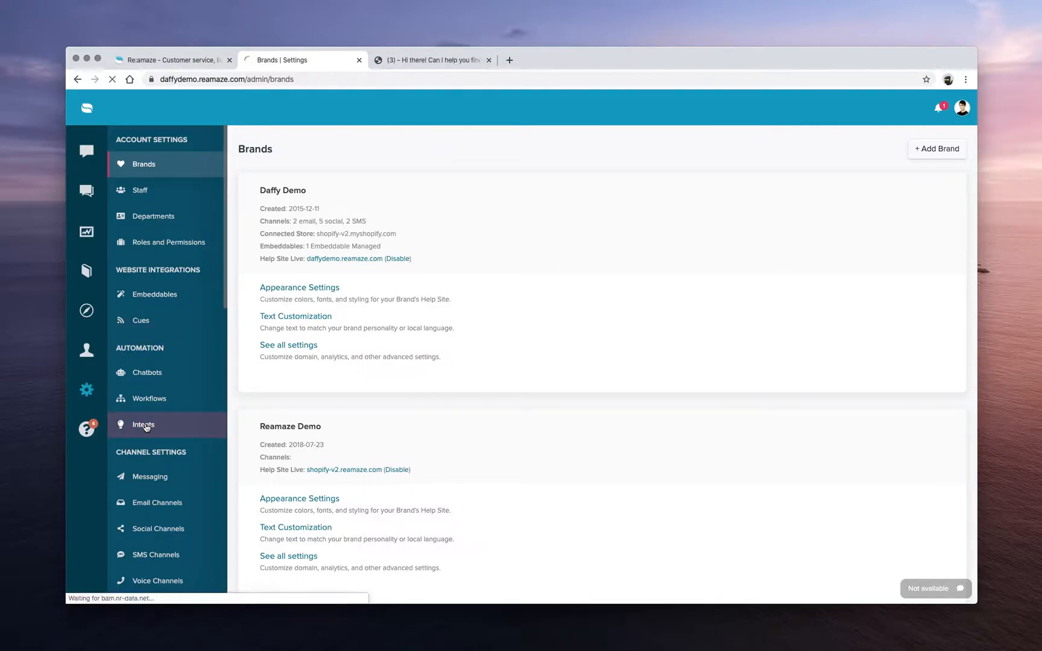
left_click(144, 424)
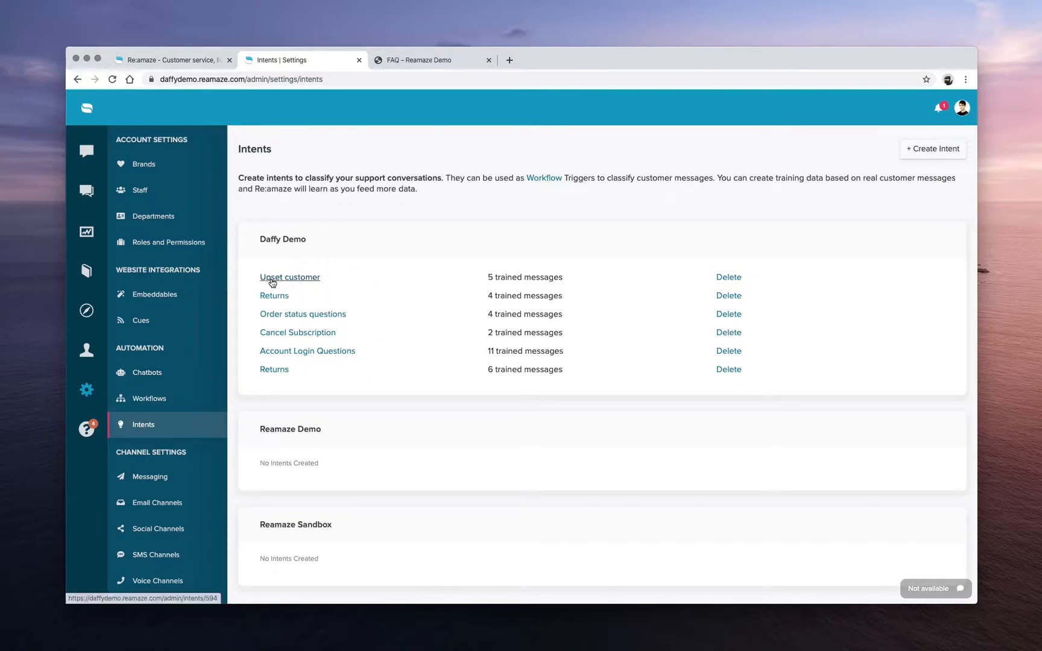
mouse_move(296, 280)
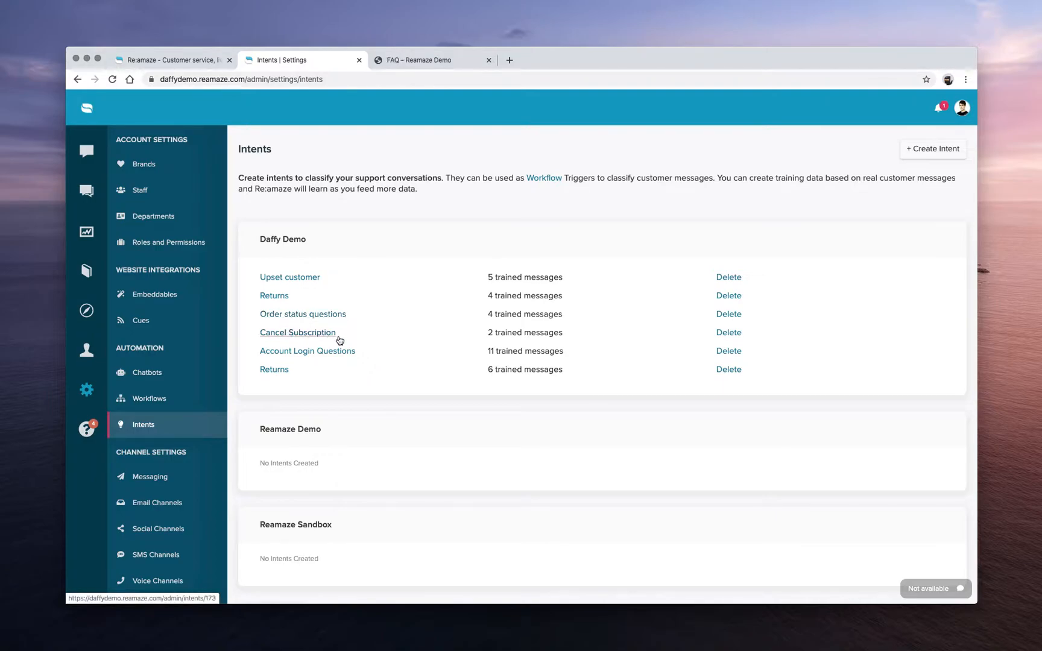
mouse_move(386, 336)
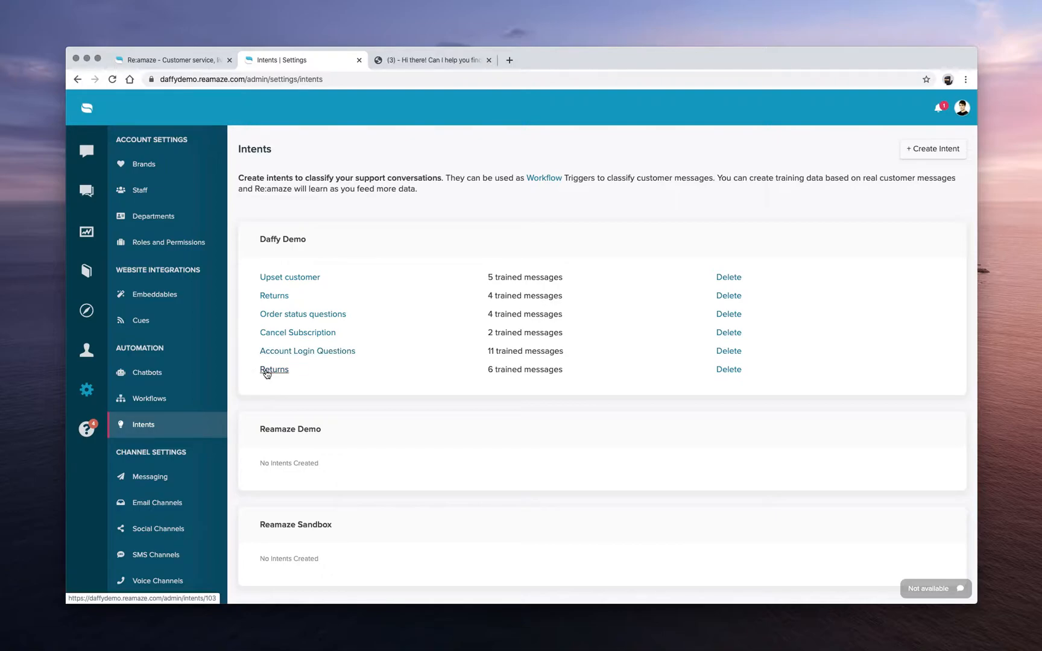
mouse_move(293, 393)
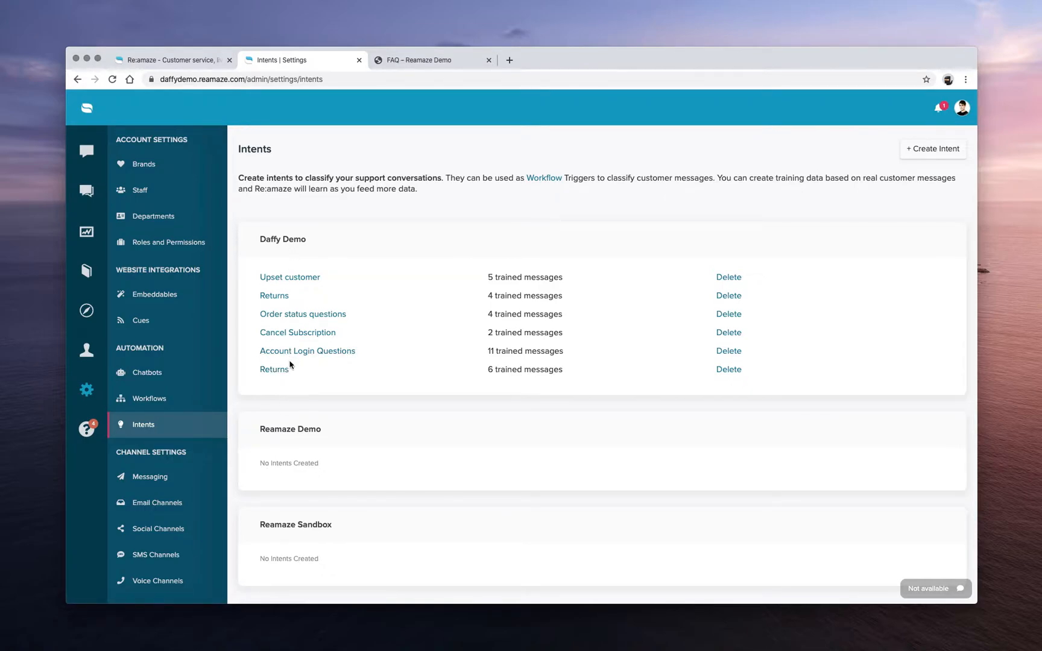
Open Account Login Questions and view its eleven trained messages in the Review list.
left_click(307, 351)
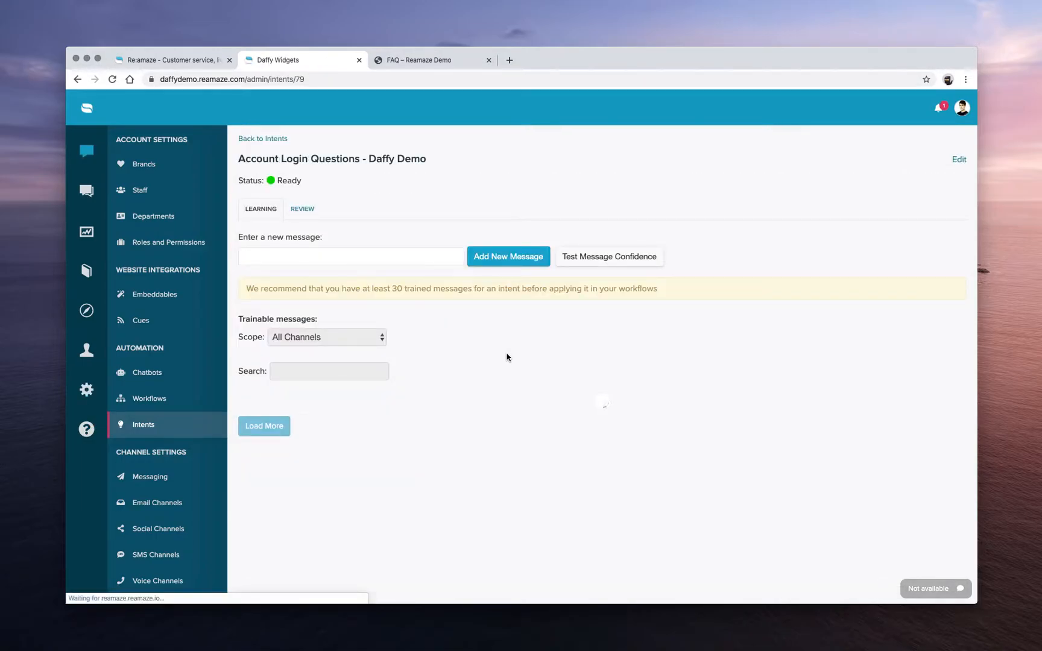
left_click(264, 425)
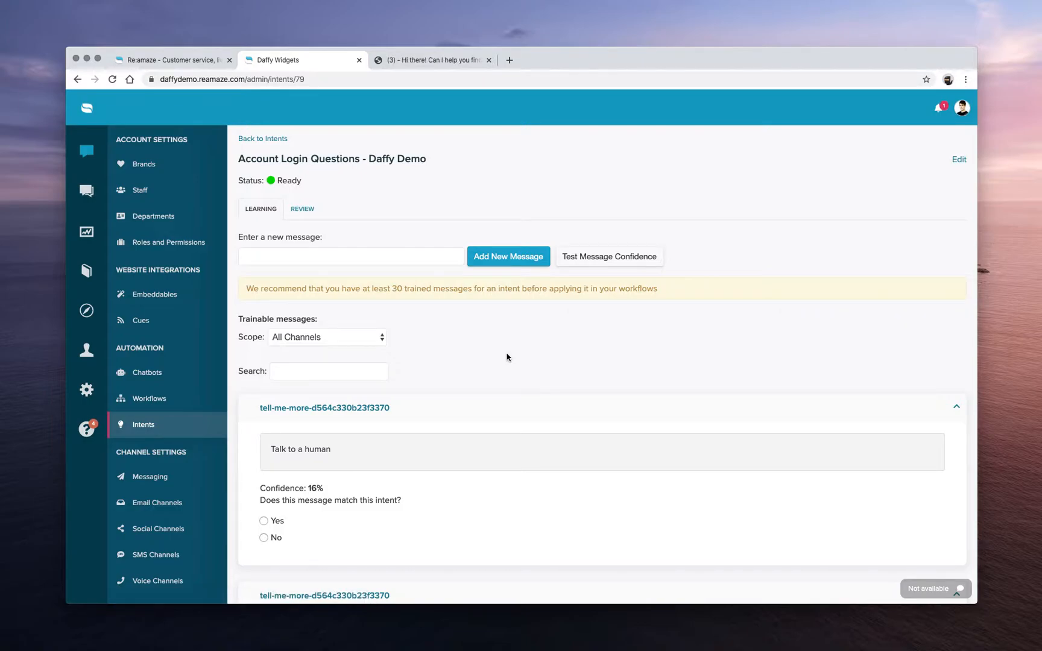
mouse_move(399, 298)
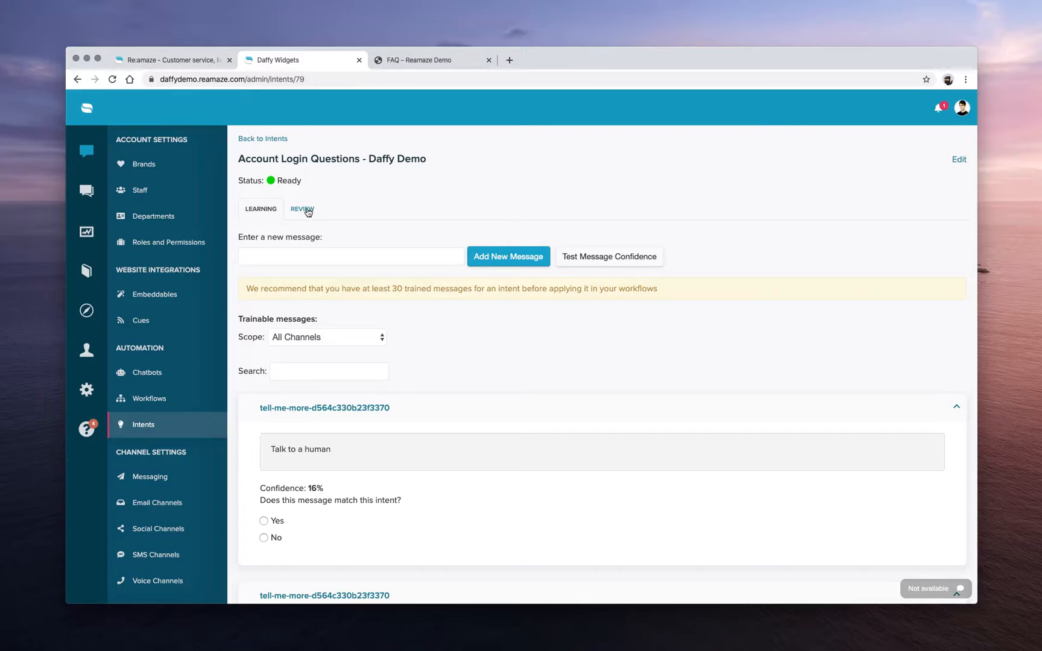
left_click(302, 209)
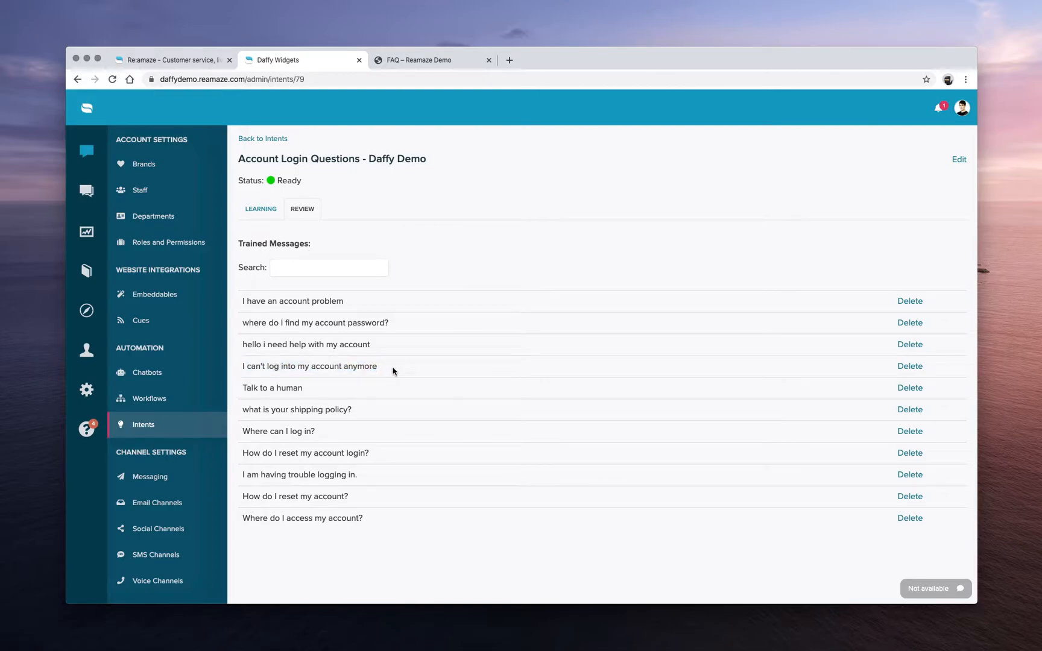
mouse_move(392, 358)
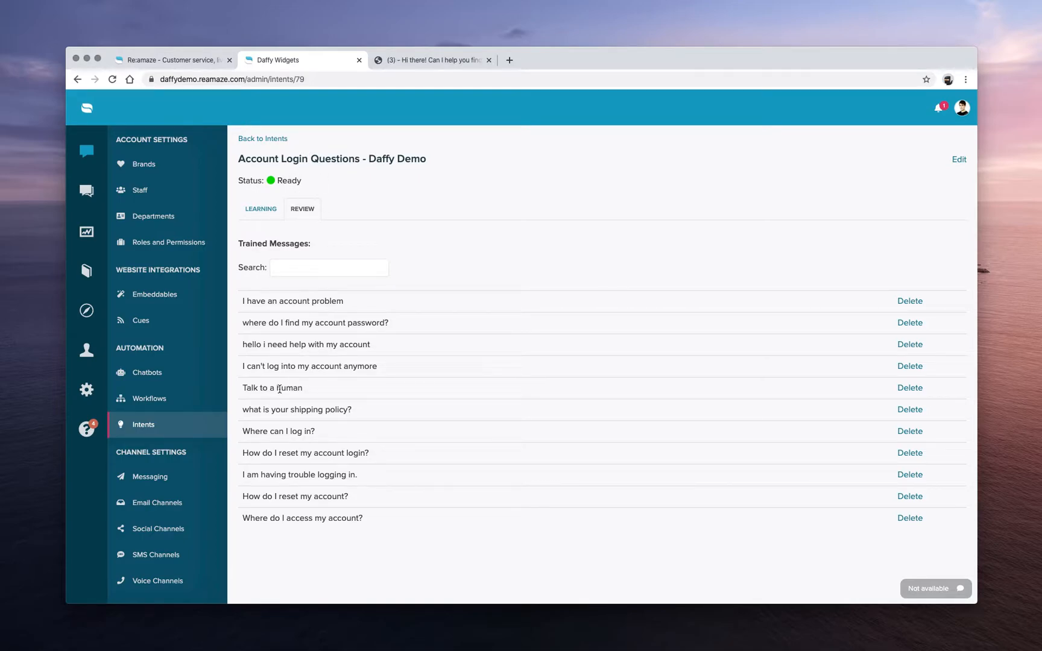
double_click(272, 387)
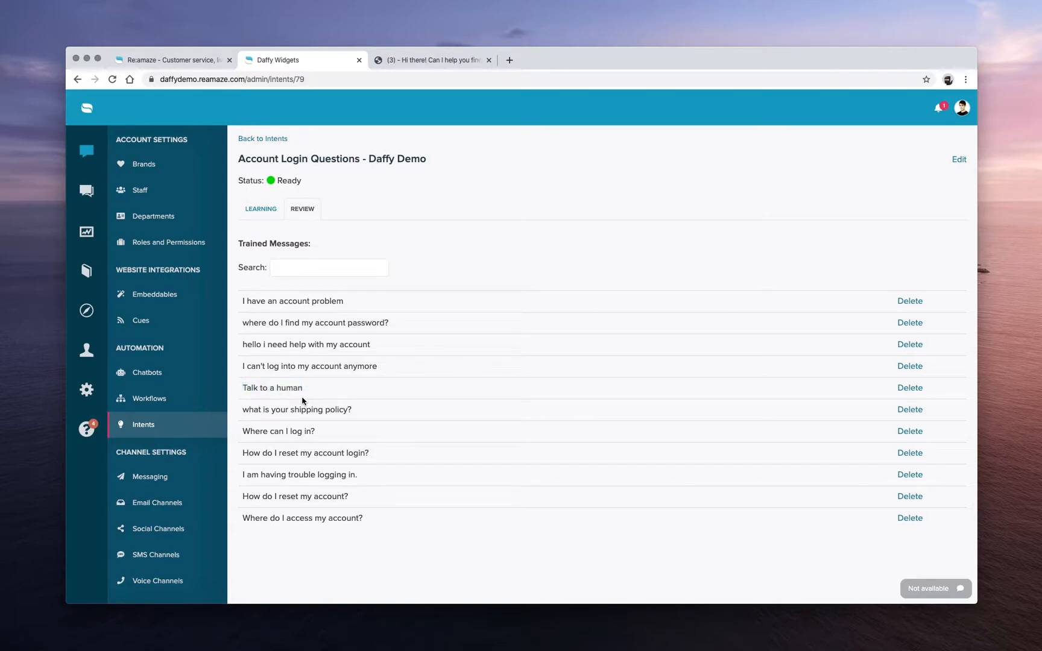
mouse_move(394, 412)
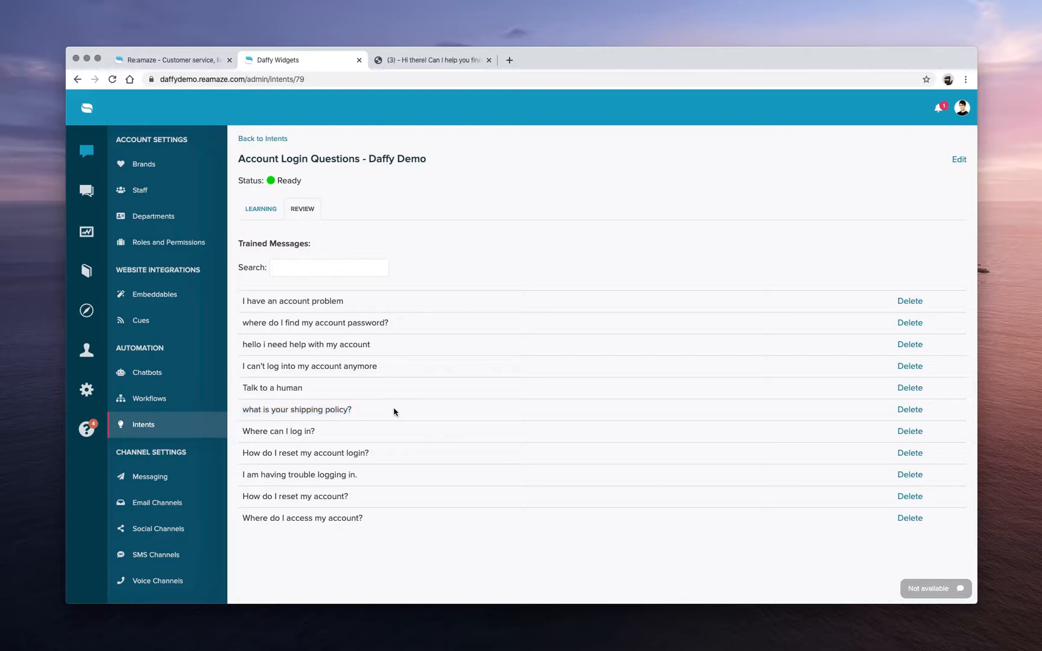
mouse_move(344, 422)
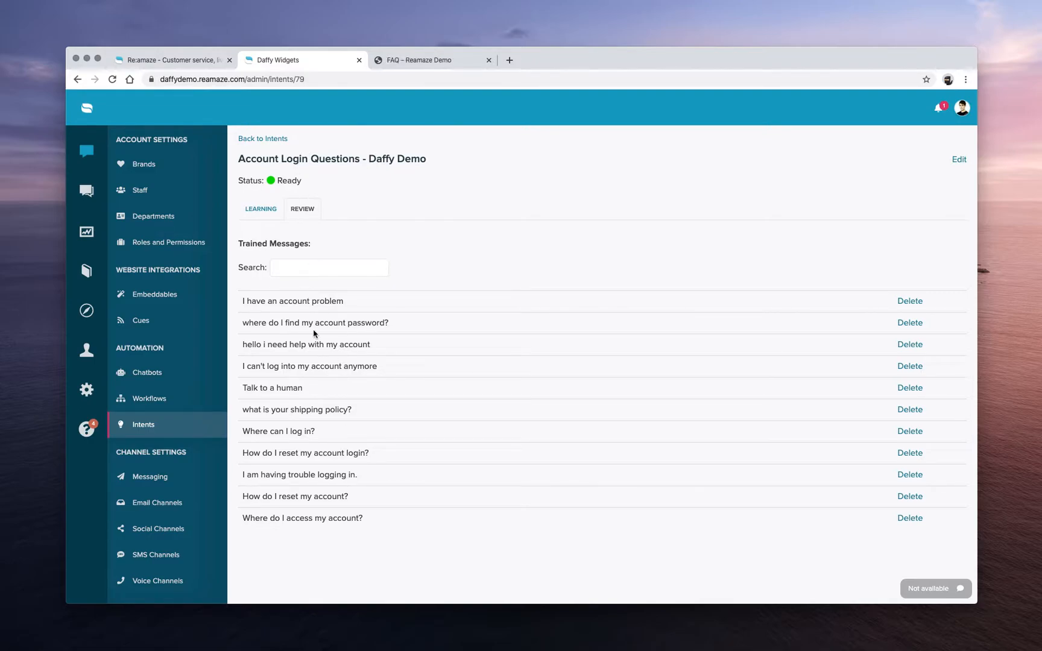
Test 'where is my account? I can't find it!' at 77% confidence, then clear it.
left_click(260, 209)
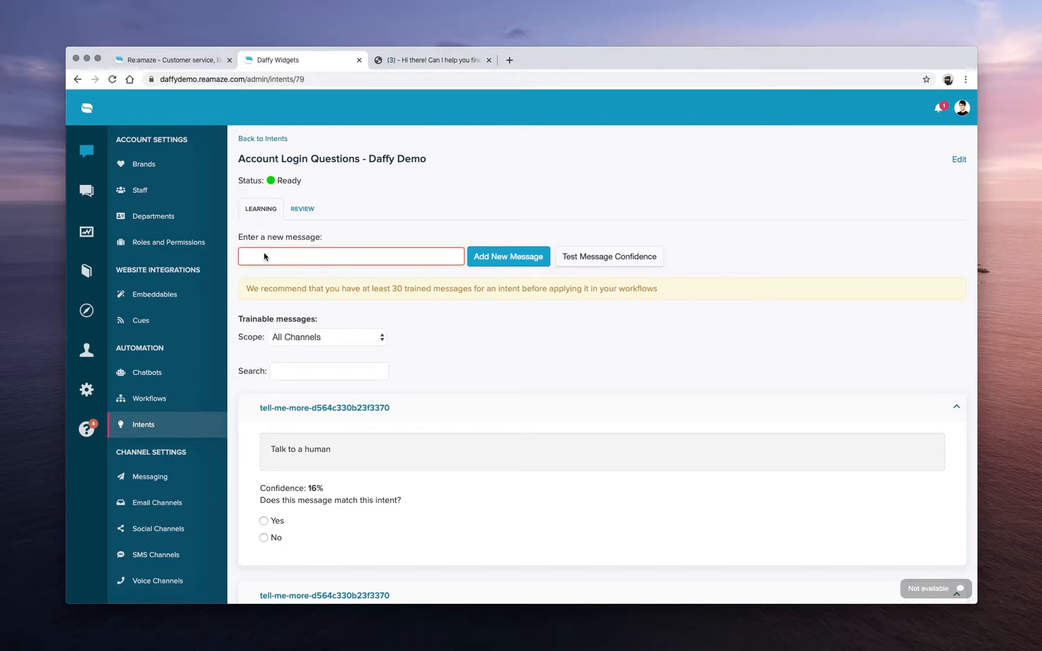
type("where is my account")
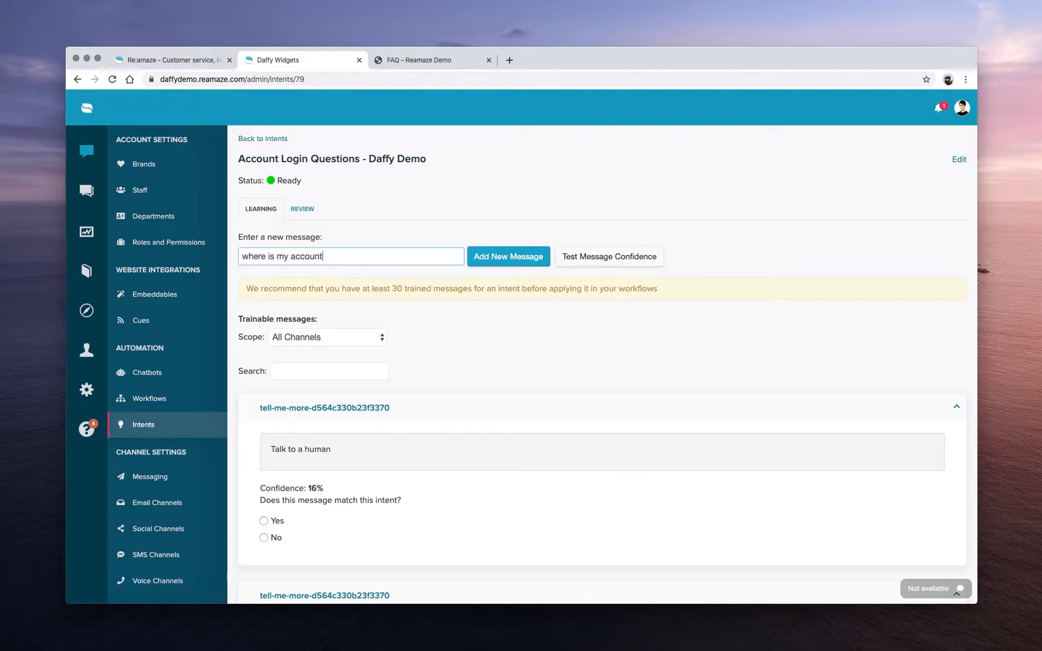
type("? I can't f")
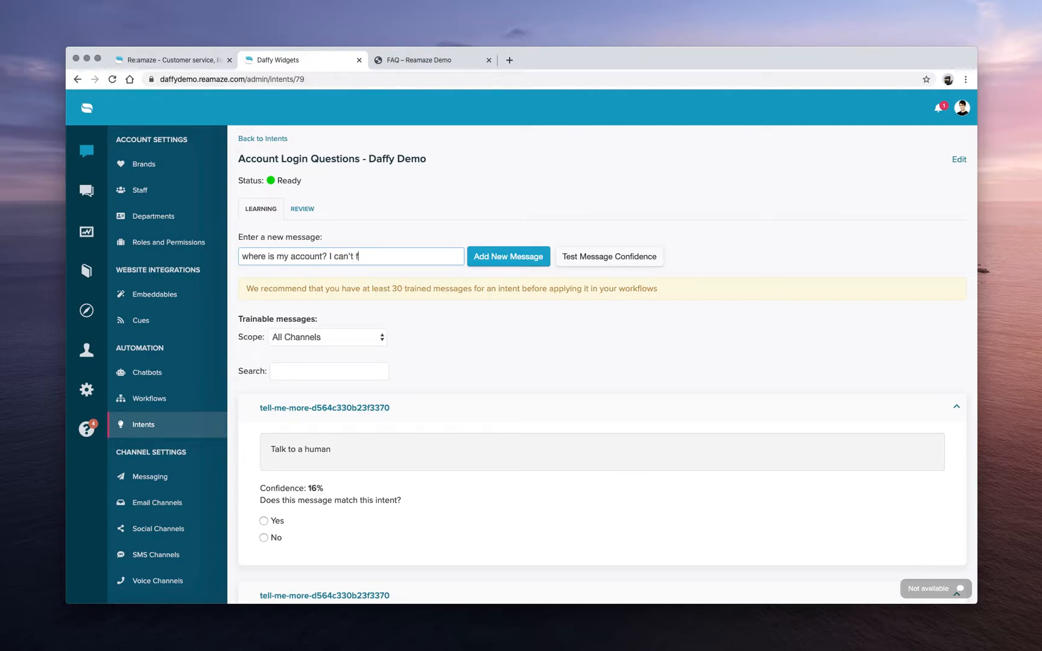
type("ind it!")
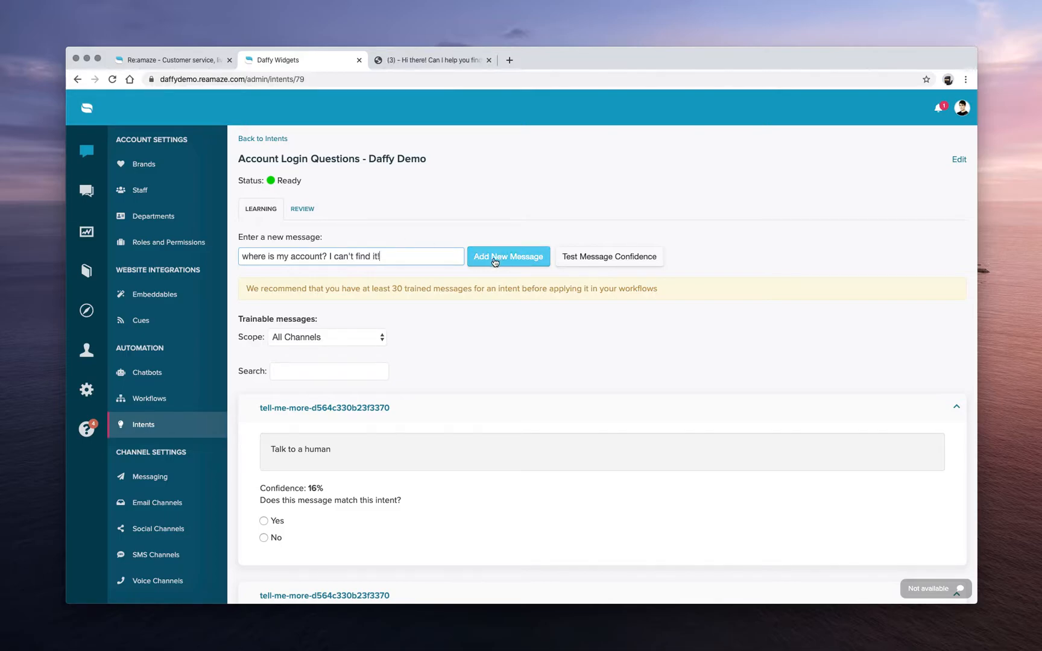
mouse_move(291, 194)
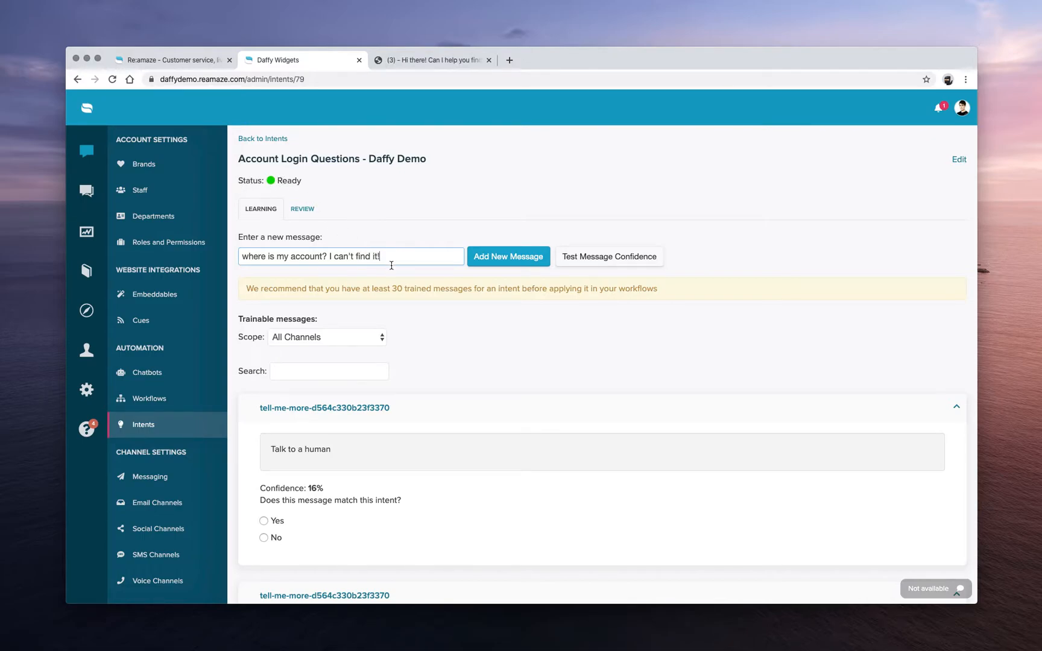
left_click(507, 256)
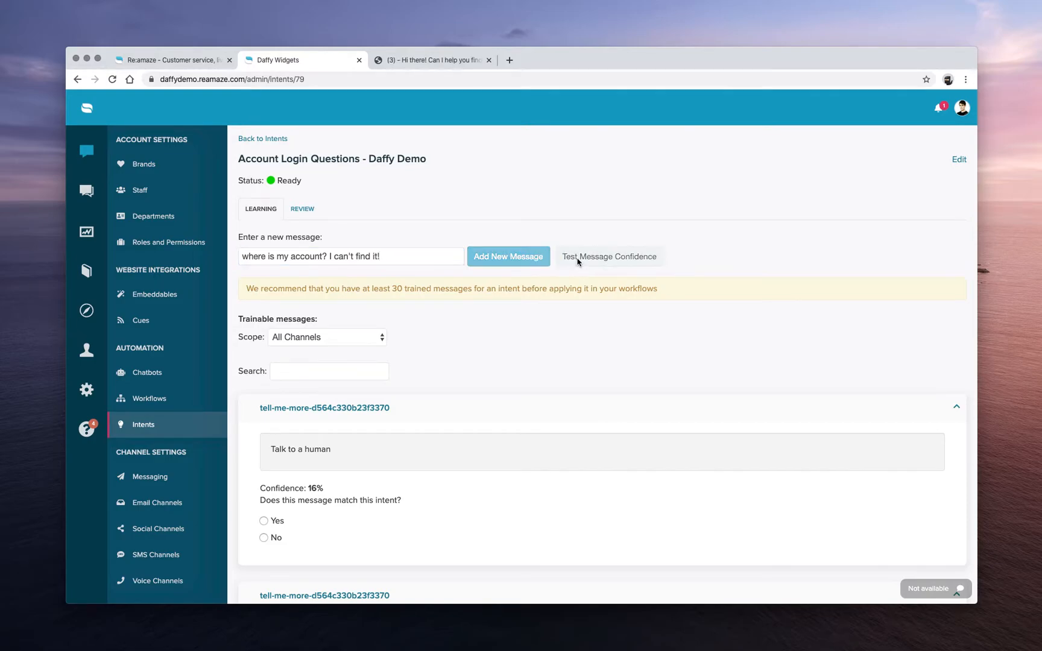
left_click(608, 256)
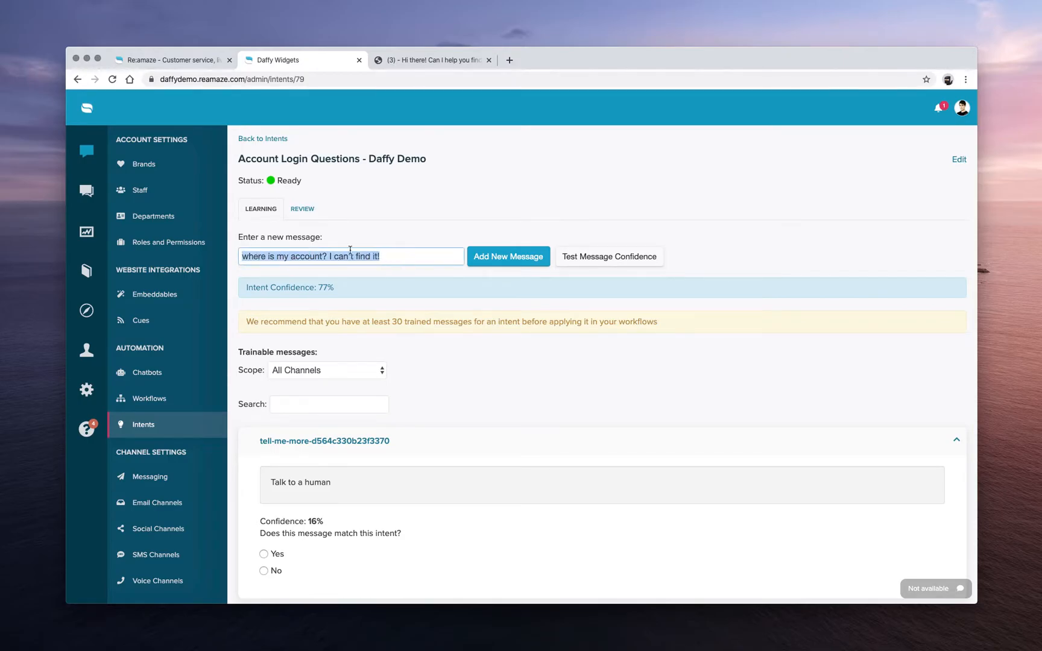
left_click(507, 256)
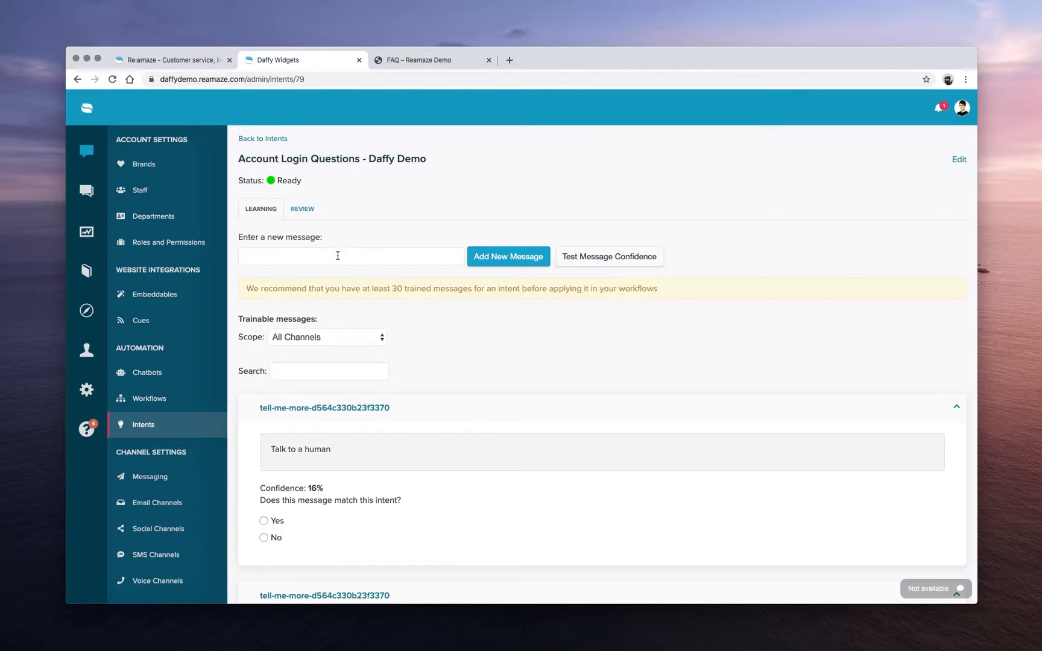
Filter trainable messages to Daffy Support, Chat or Embed origin, and search 'account'.
left_click(507, 256)
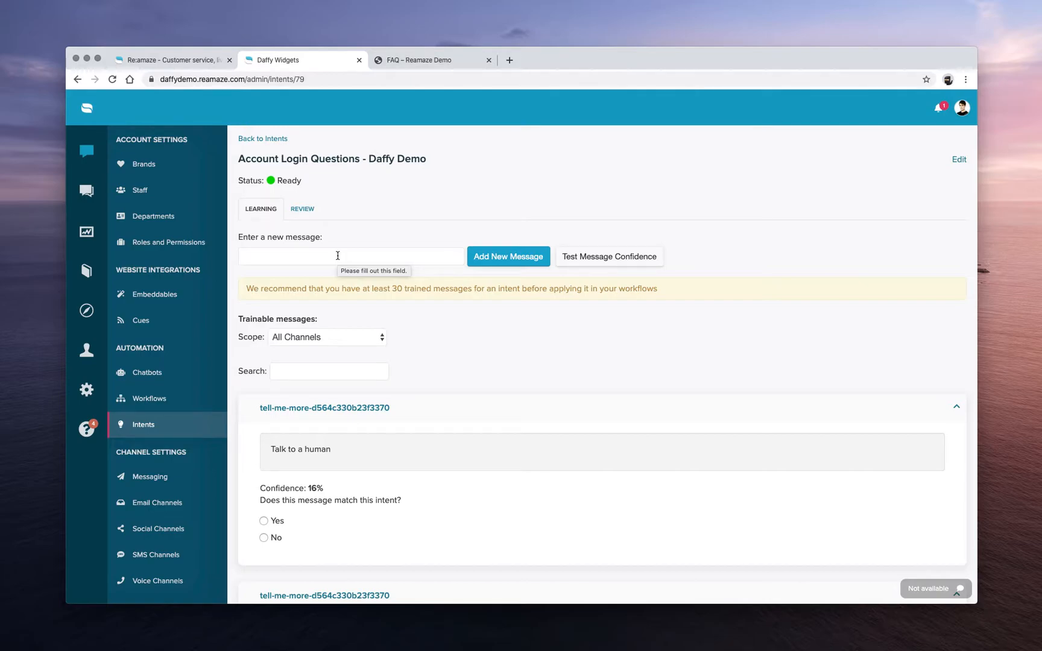
scroll("down", 3)
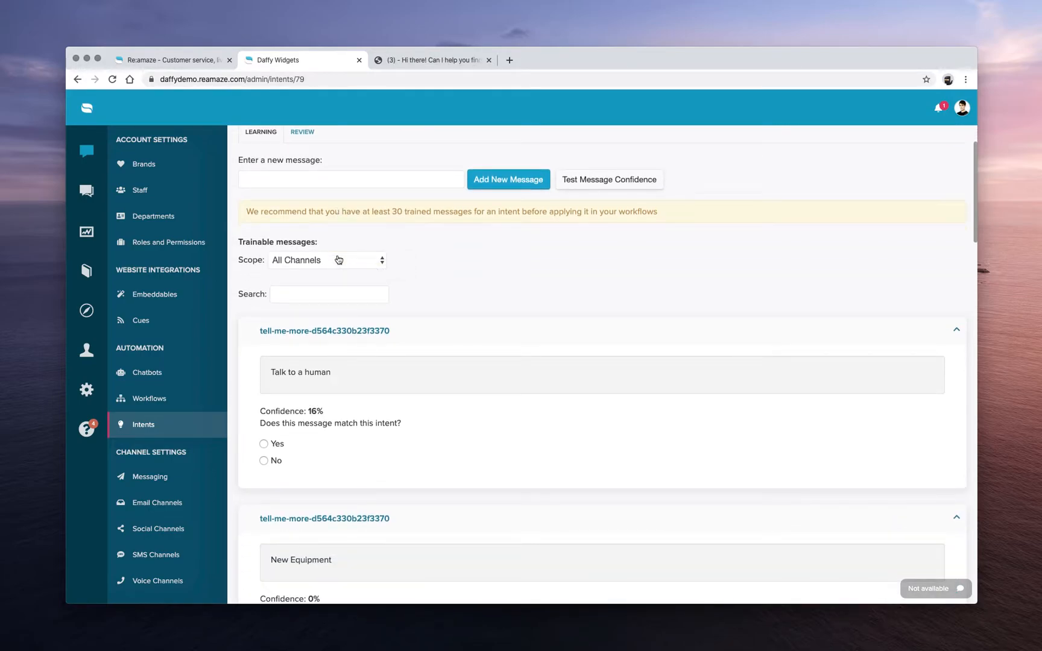
left_click(326, 260)
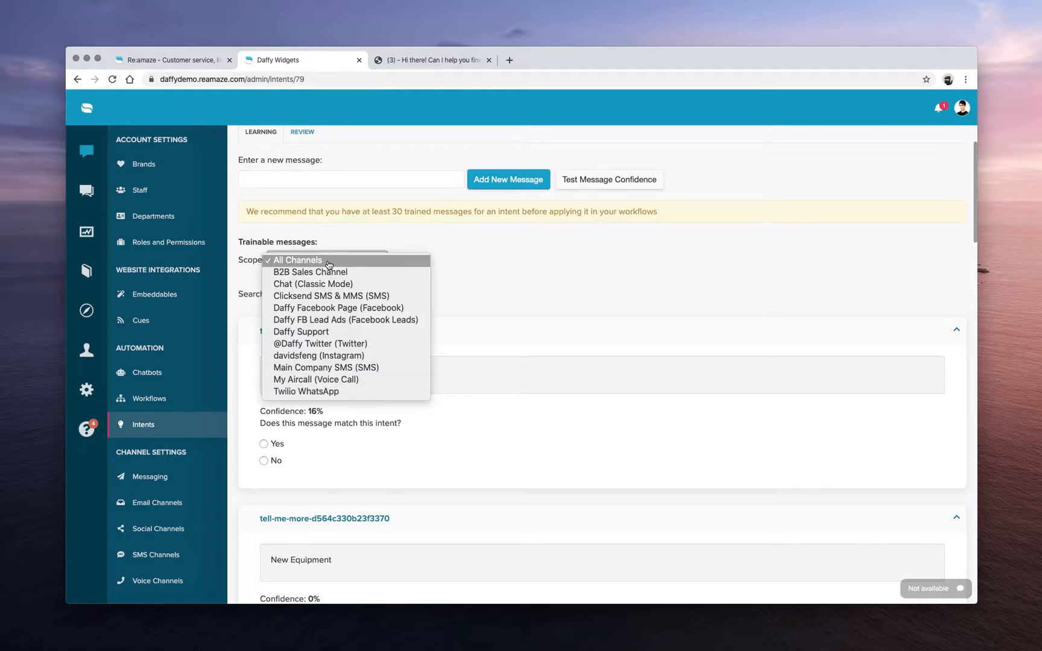
mouse_move(301, 331)
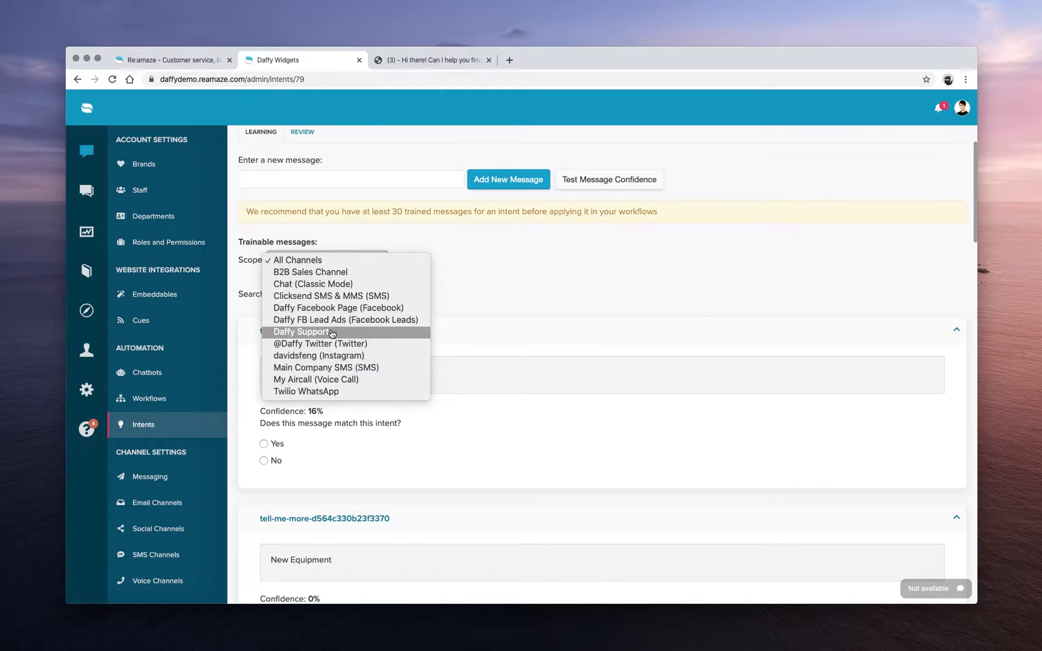
mouse_move(329, 334)
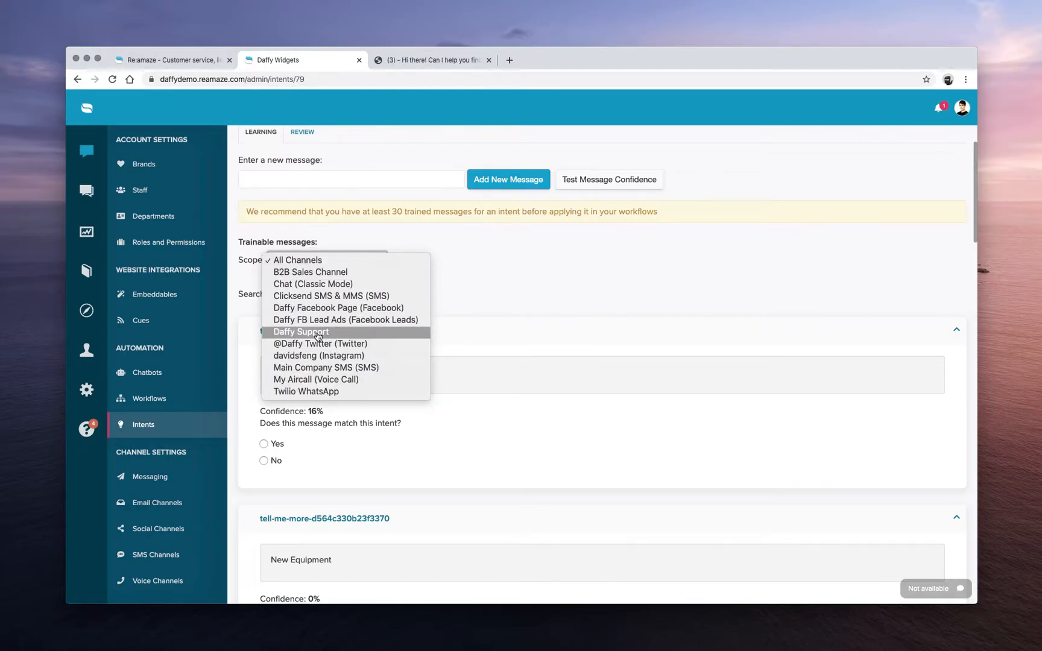
left_click(301, 331)
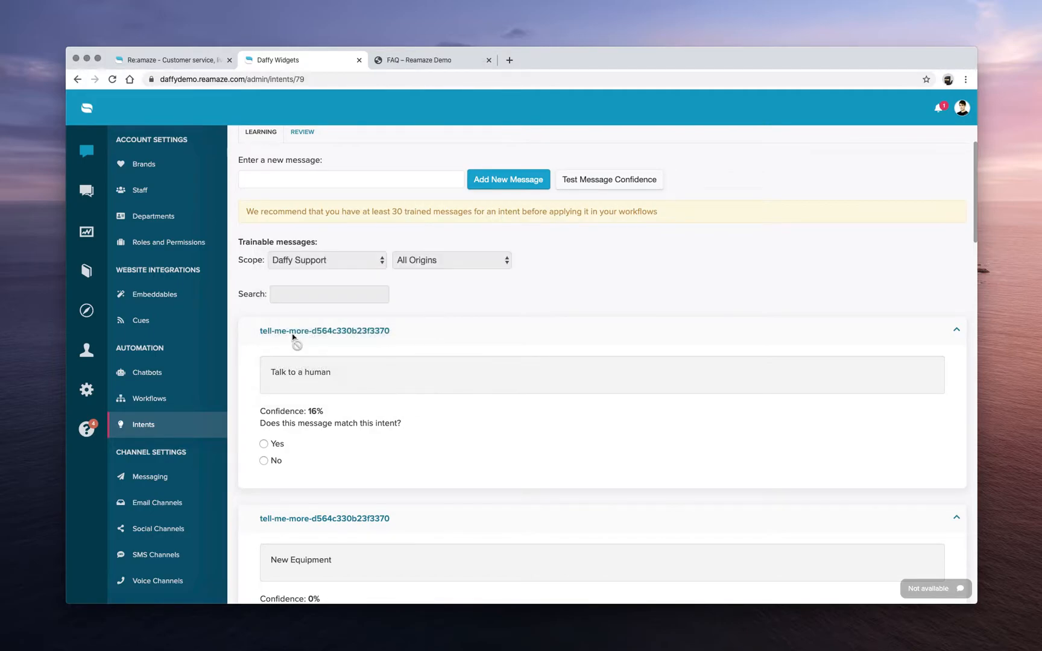
left_click(450, 260)
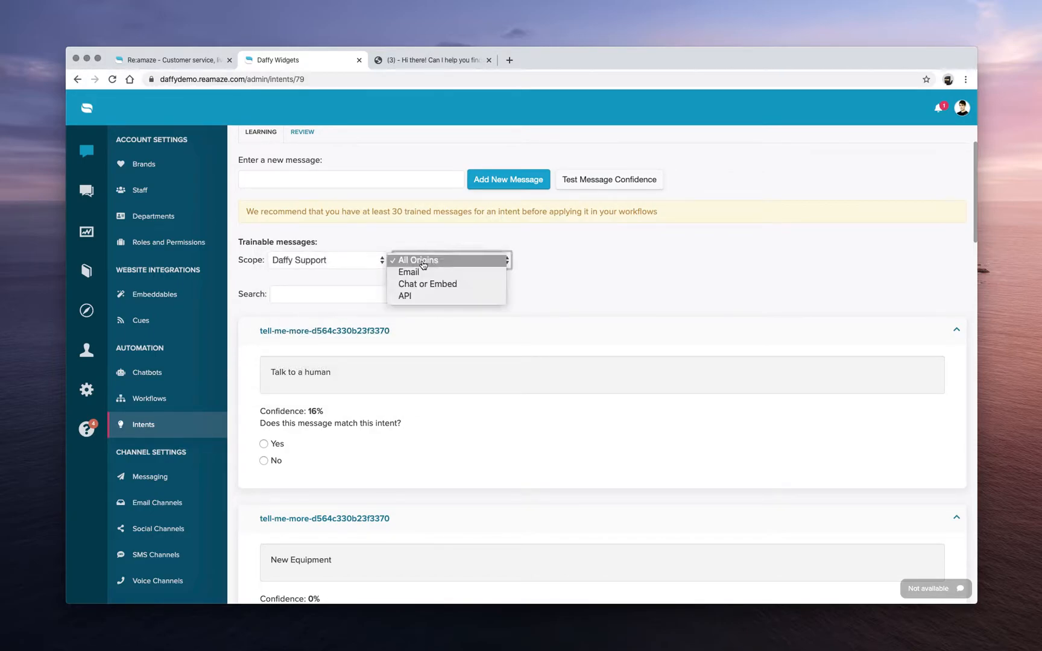
left_click(427, 284)
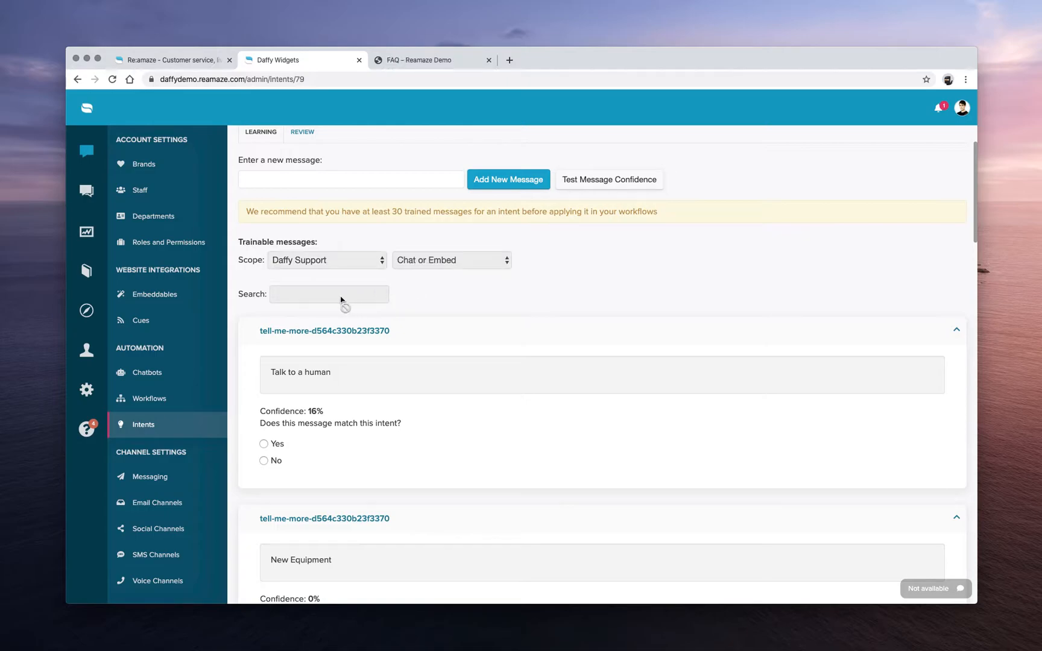
type("a")
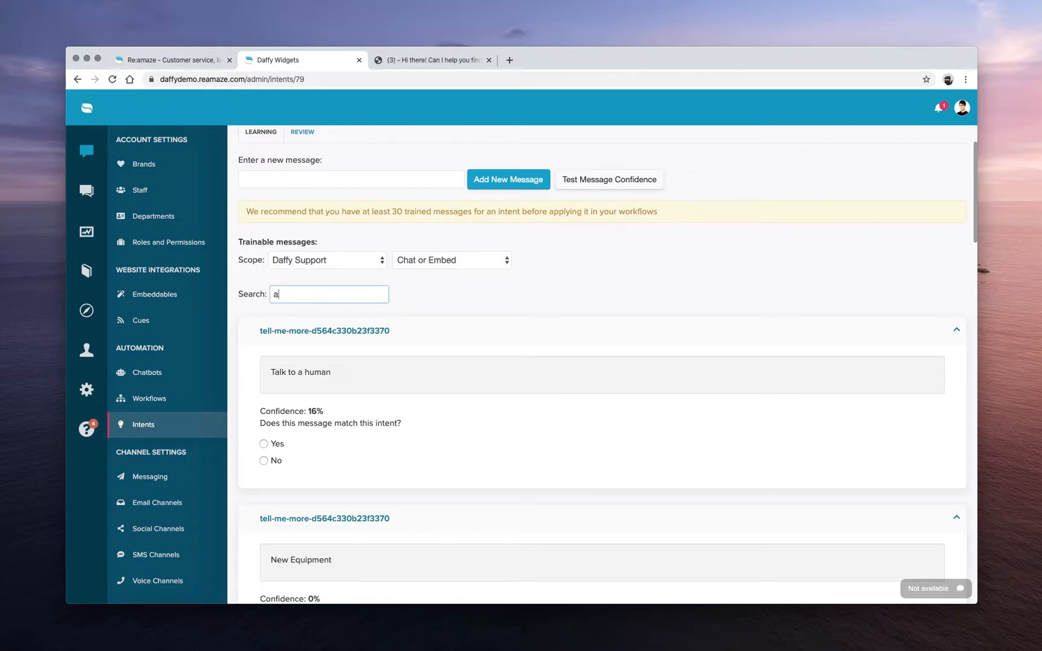
type("ccount")
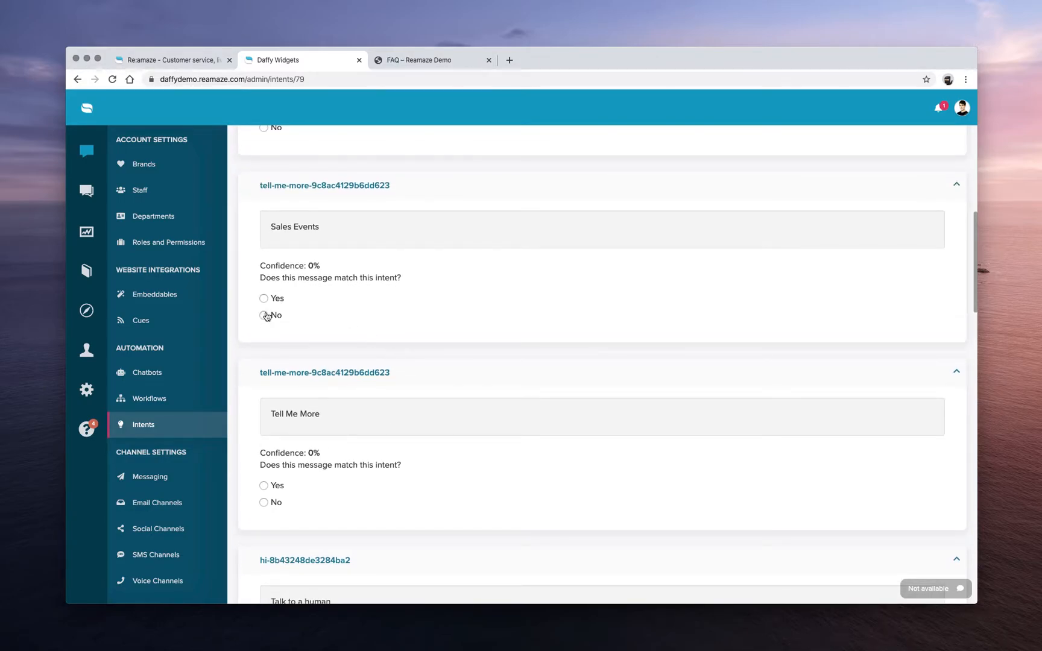
Mark Sales Events, Tell Me More, Talk to a human and the shipping question as No.
left_click(264, 314)
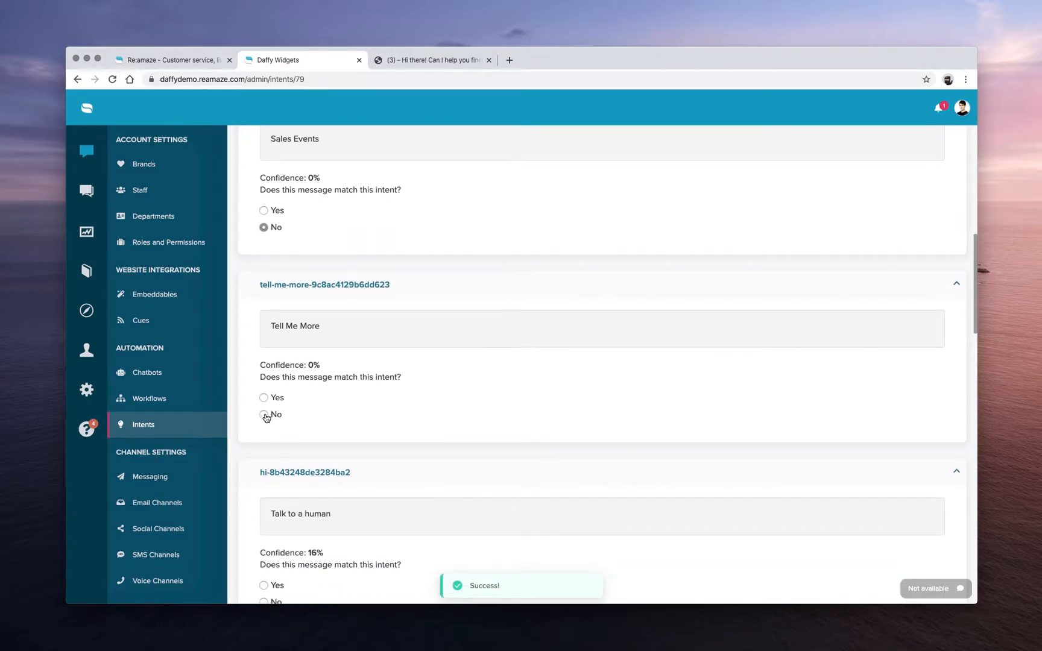
double_click(289, 365)
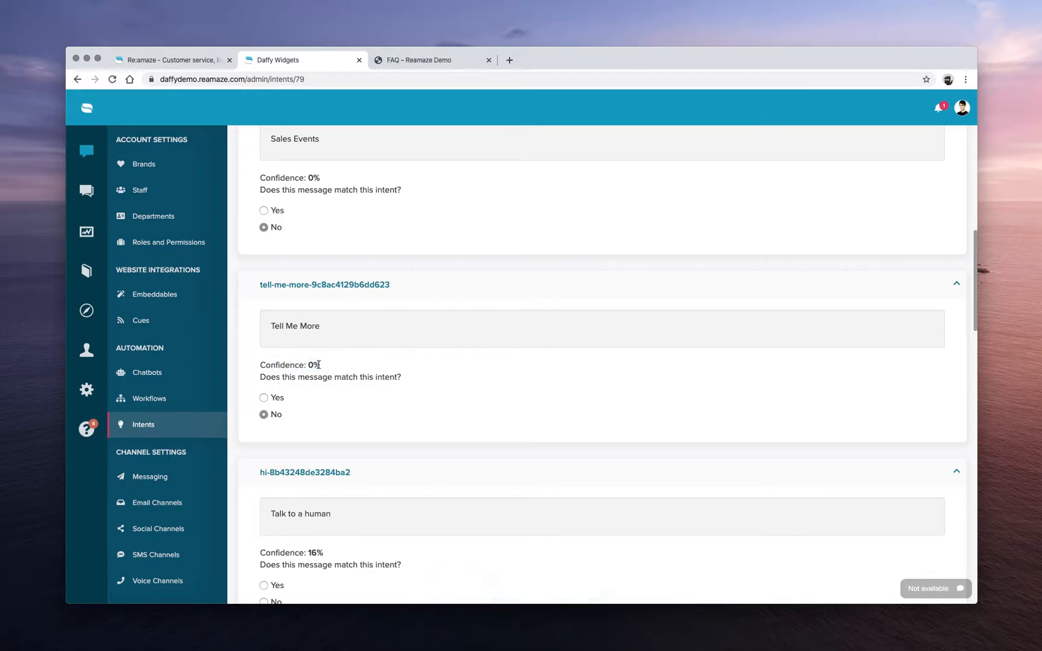
scroll("down", 3)
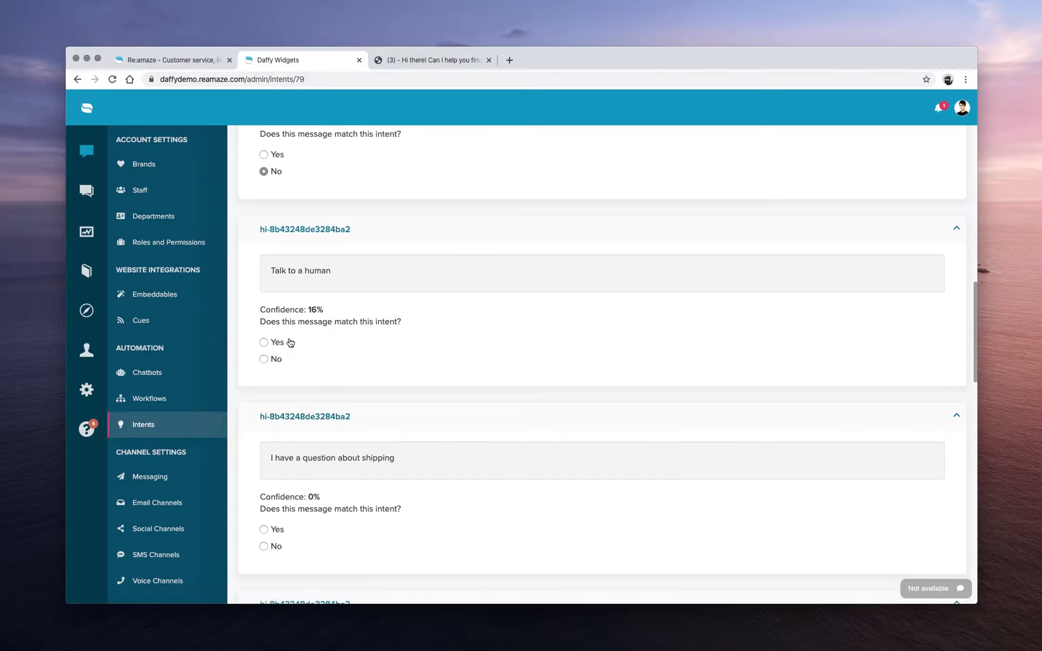
double_click(313, 310)
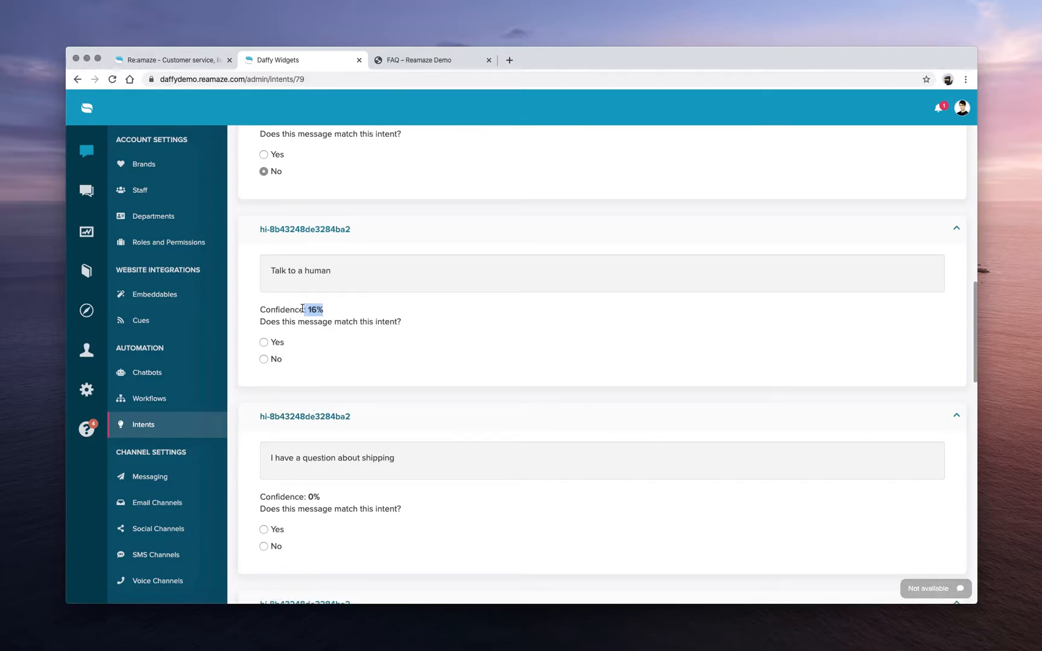
mouse_move(312, 299)
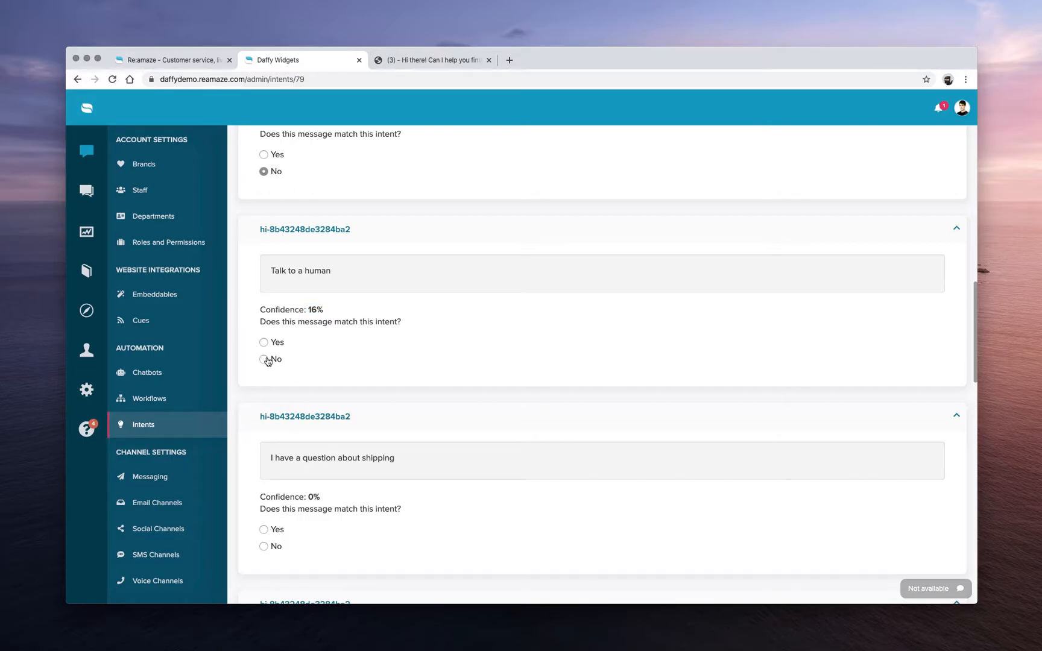
left_click(264, 359)
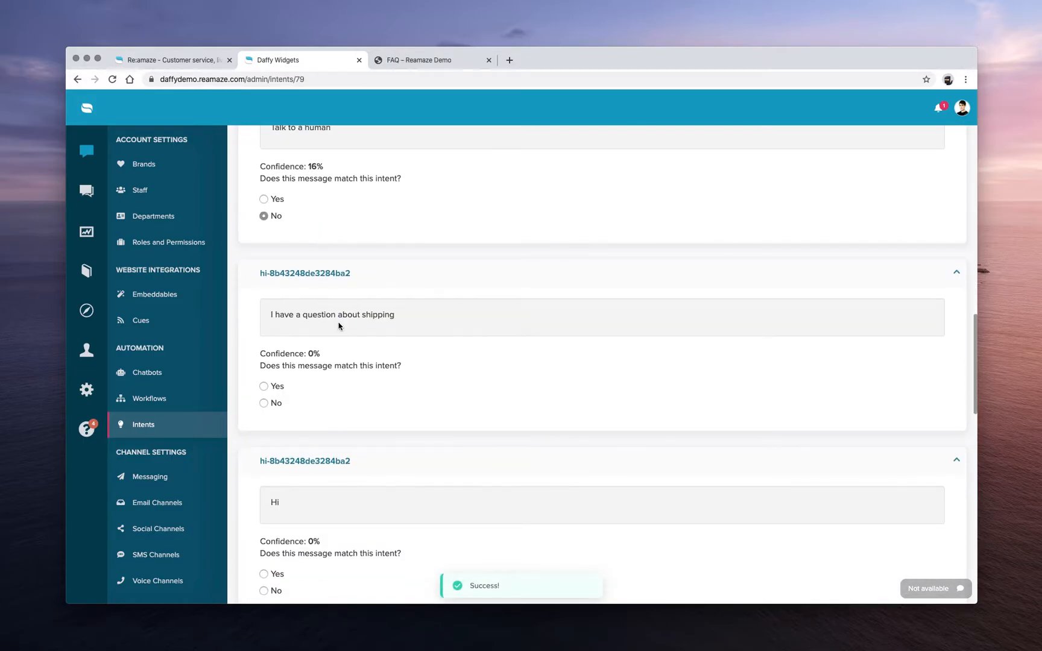
left_click(264, 403)
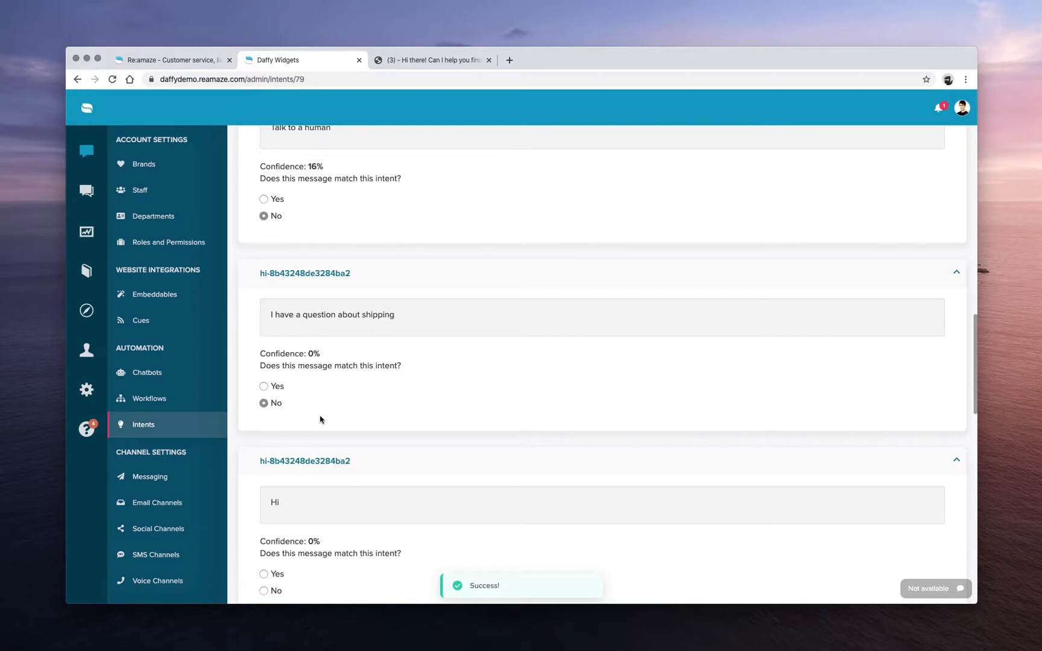
scroll("down", 3)
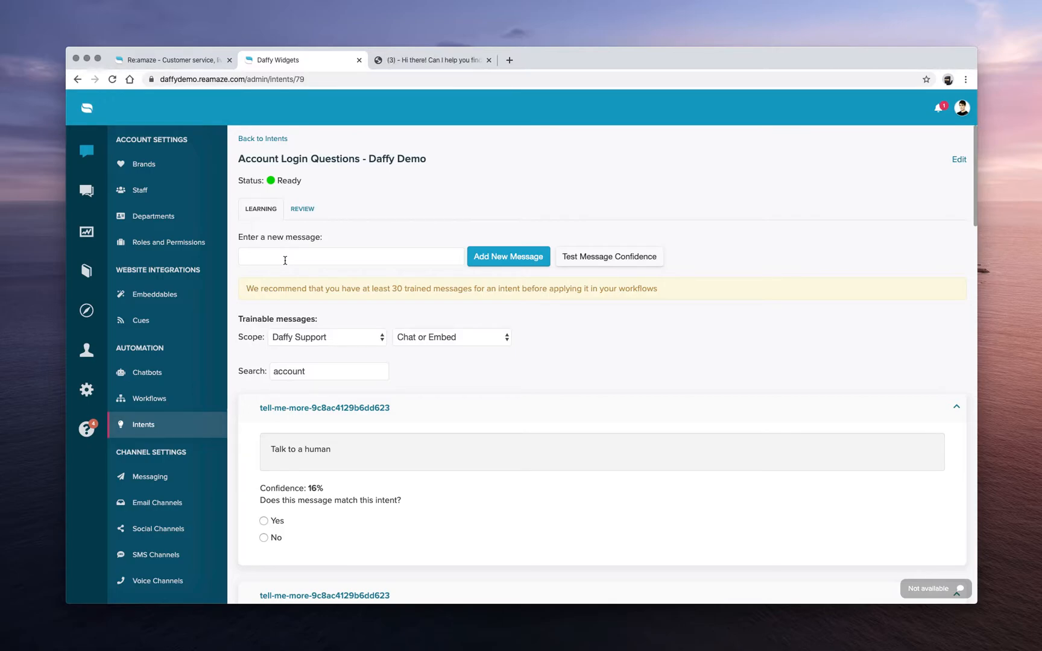
Test 'how do i reset my account login? I can't find it anywhere', scoring 88%.
left_click(350, 257)
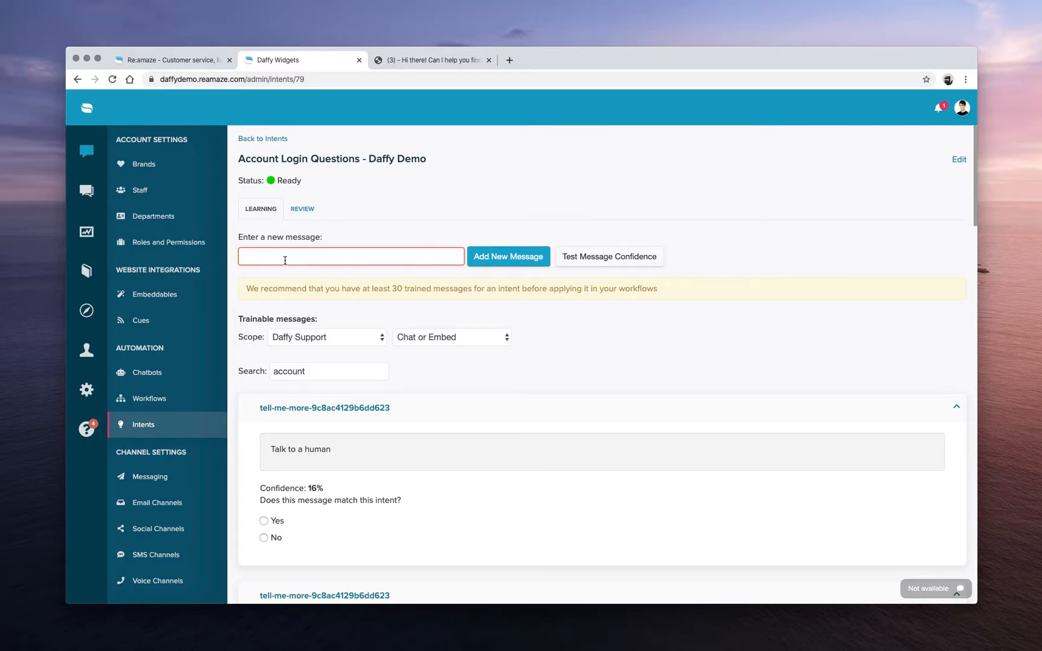
type("wher")
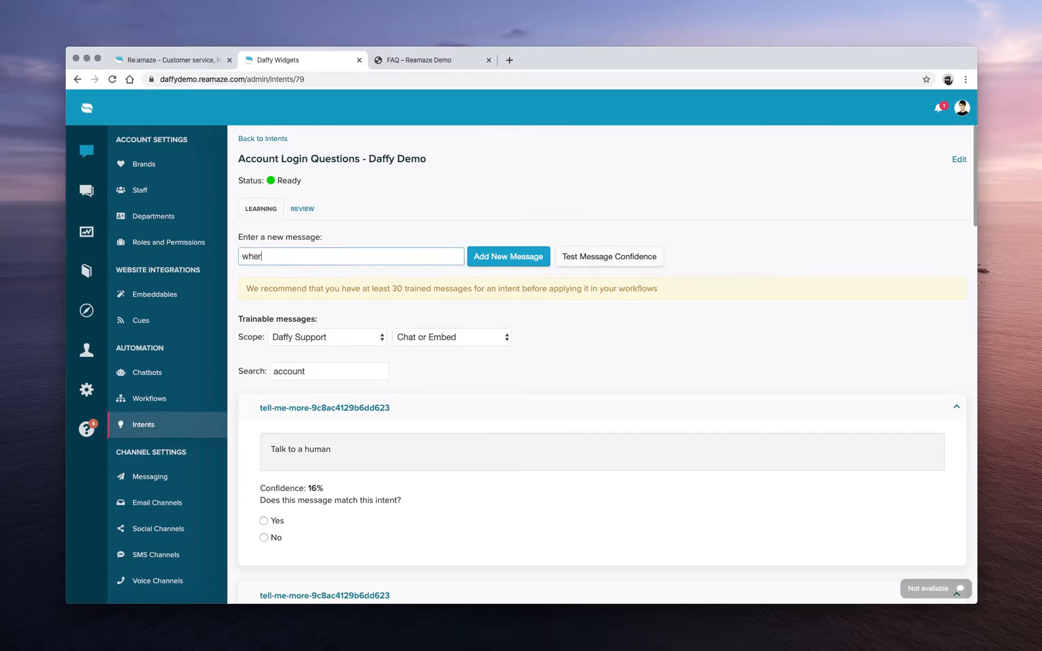
type("how do i reset my a")
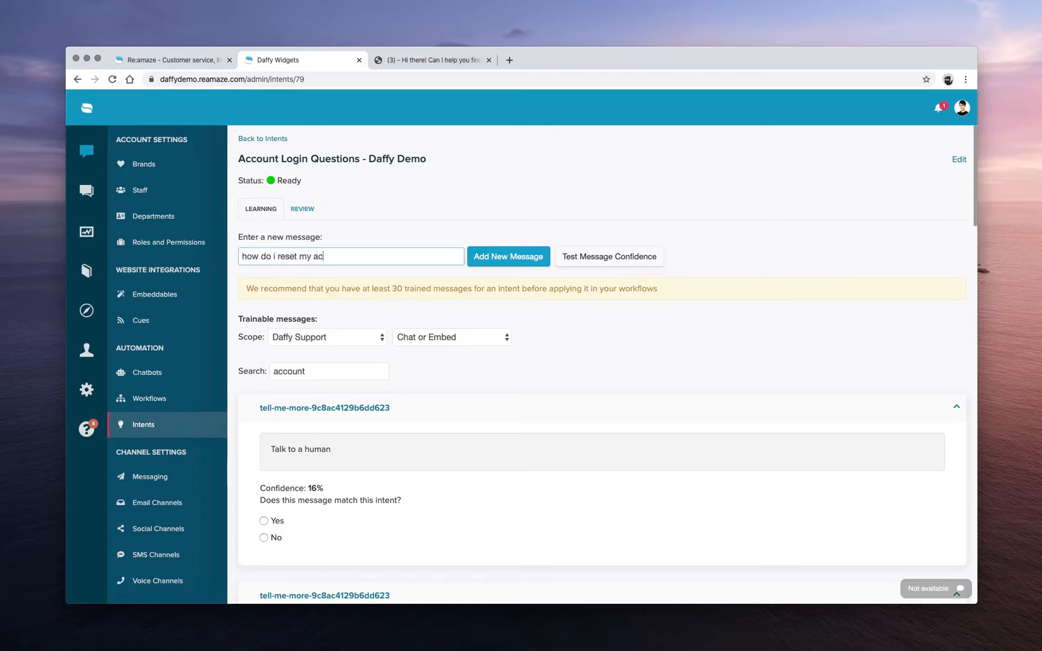
type("count login")
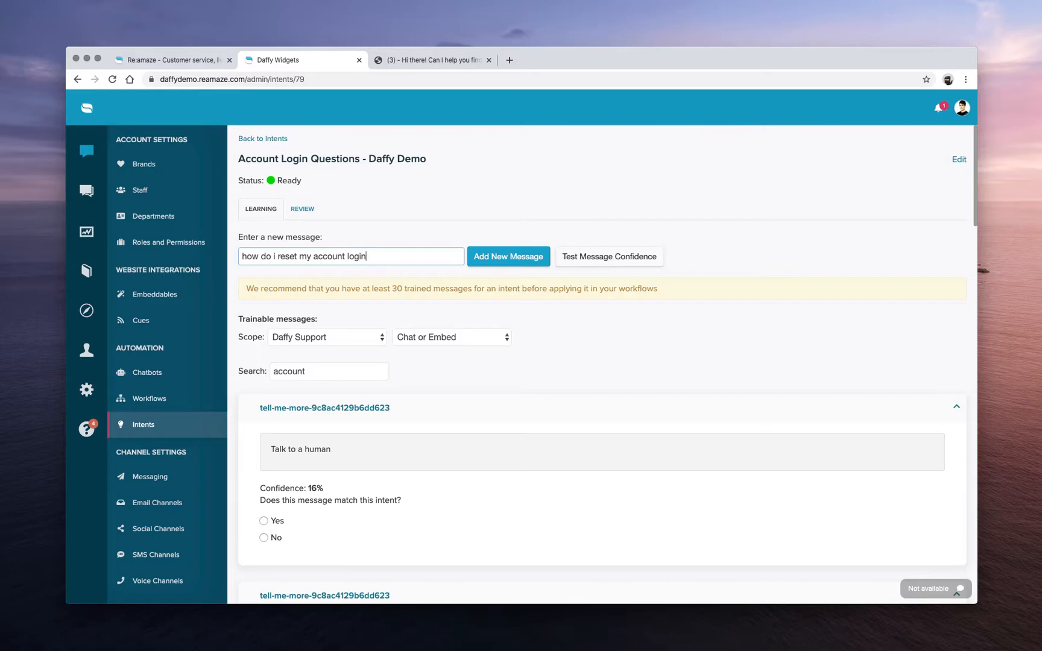
type("? I can't")
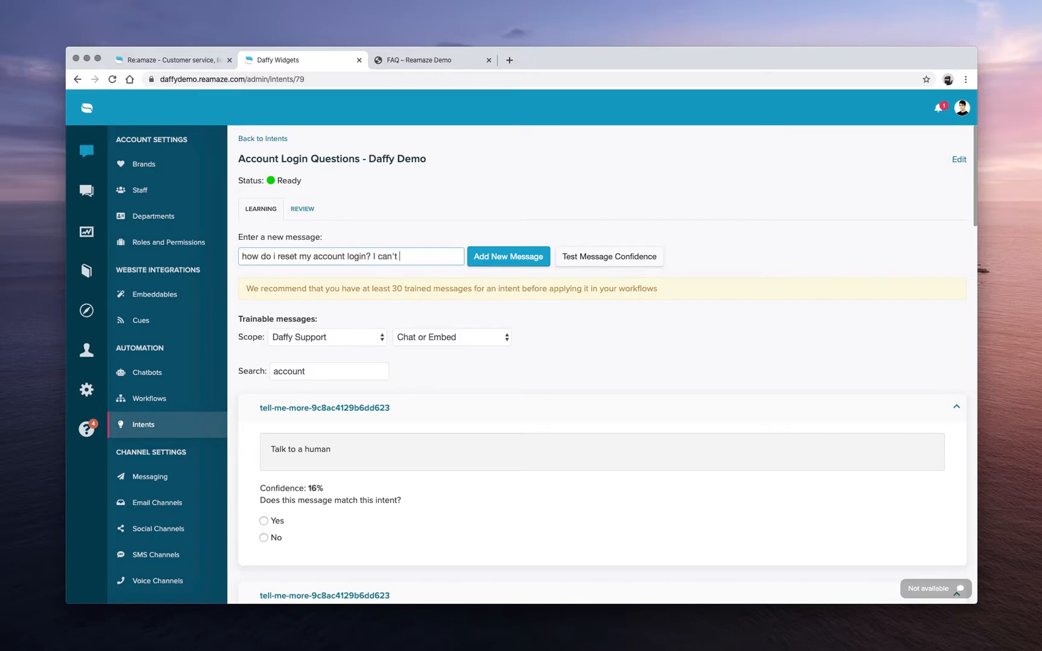
type("find it anywhere")
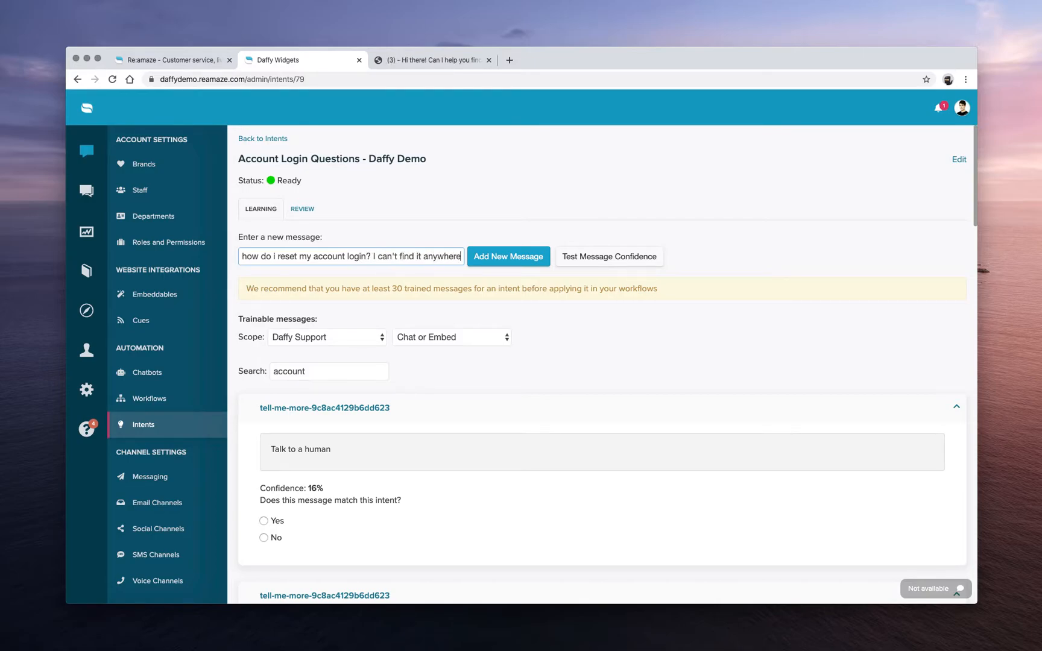
type("Please help me a")
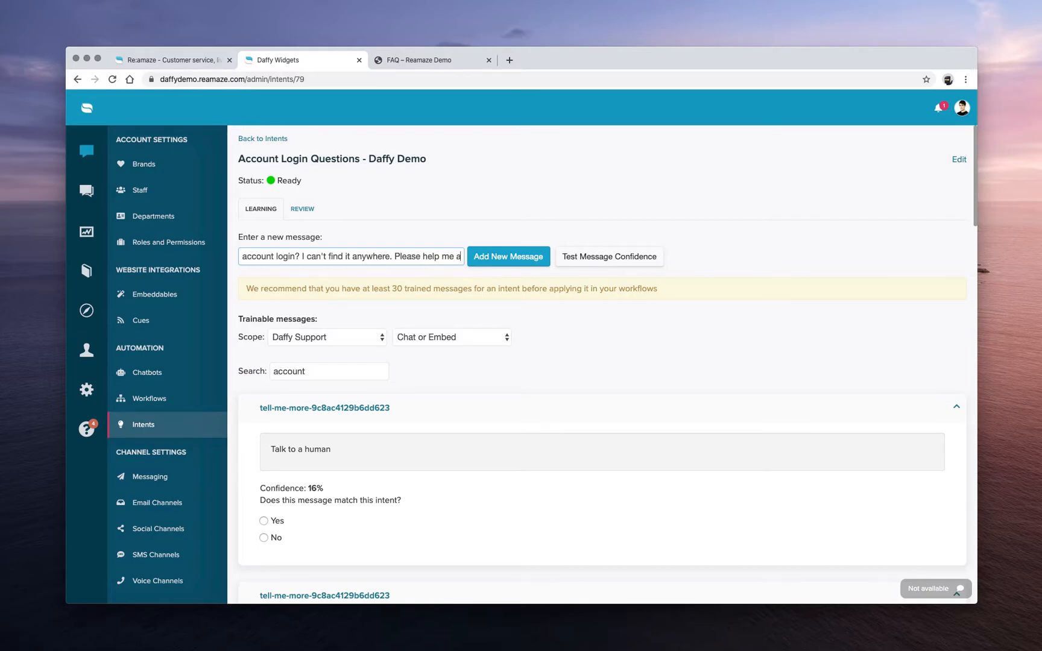
type("ccess my account")
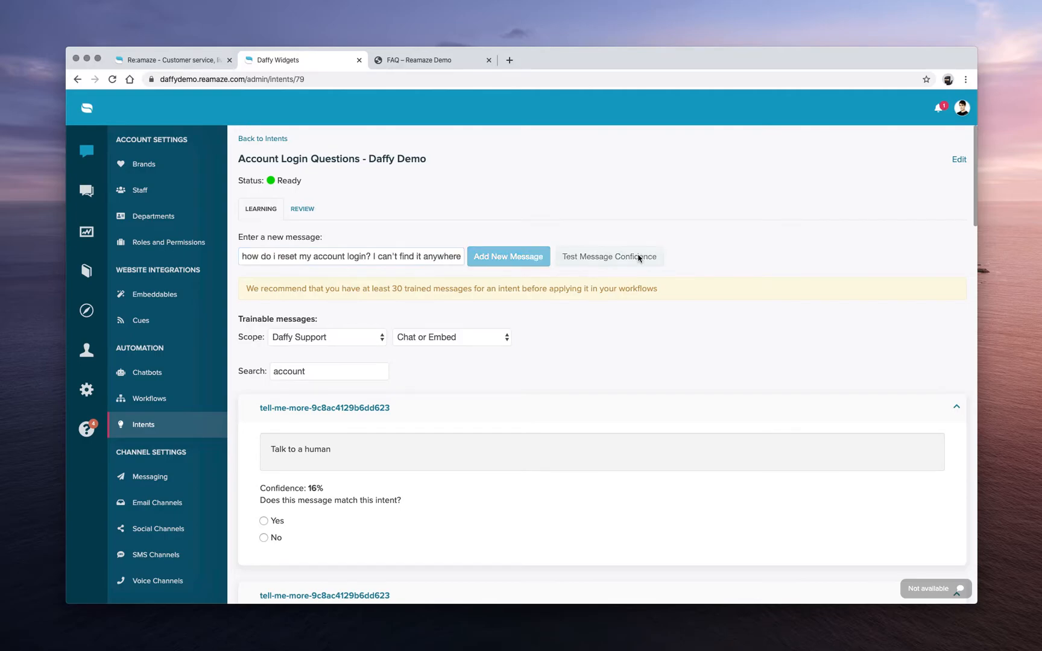
left_click(608, 256)
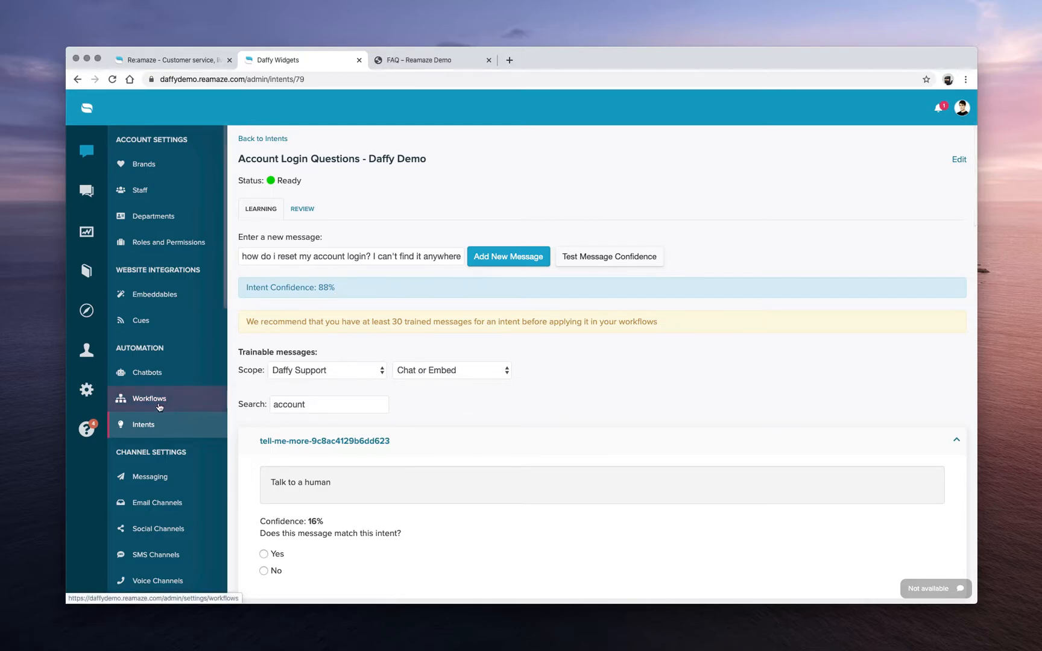
Add a workflow conditioned on Account Login Questions intent greater than 80%.
left_click(149, 398)
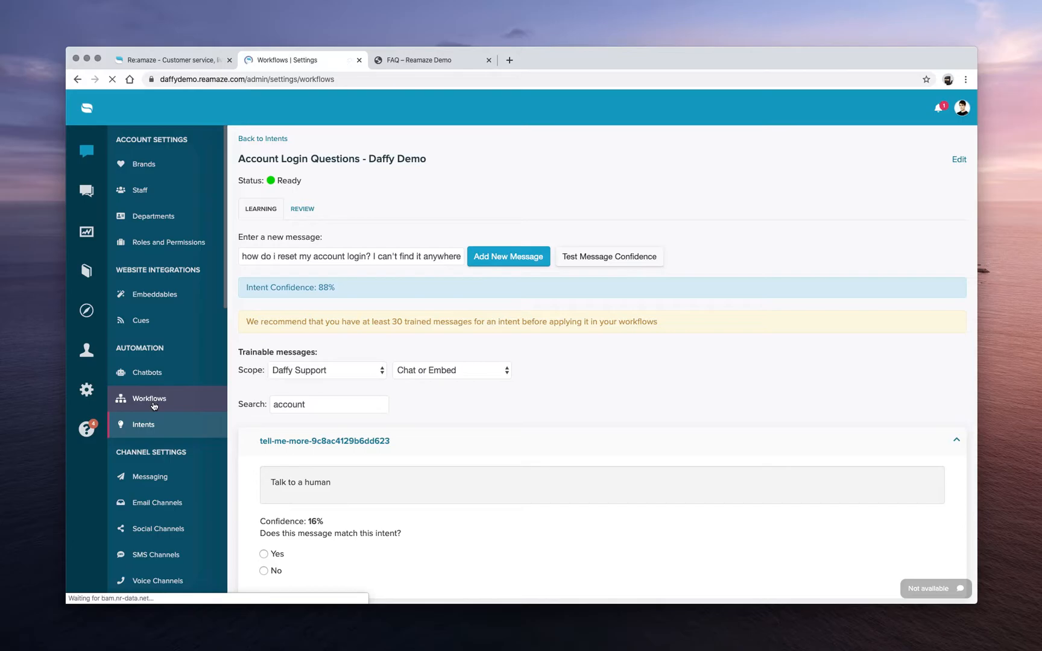
left_click(149, 398)
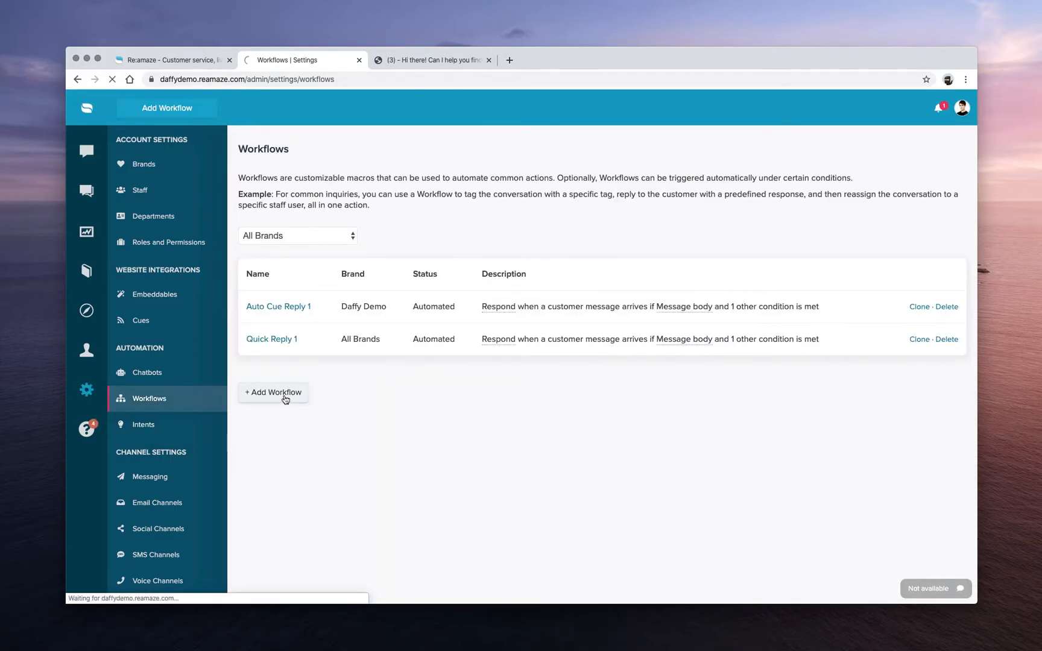
left_click(273, 391)
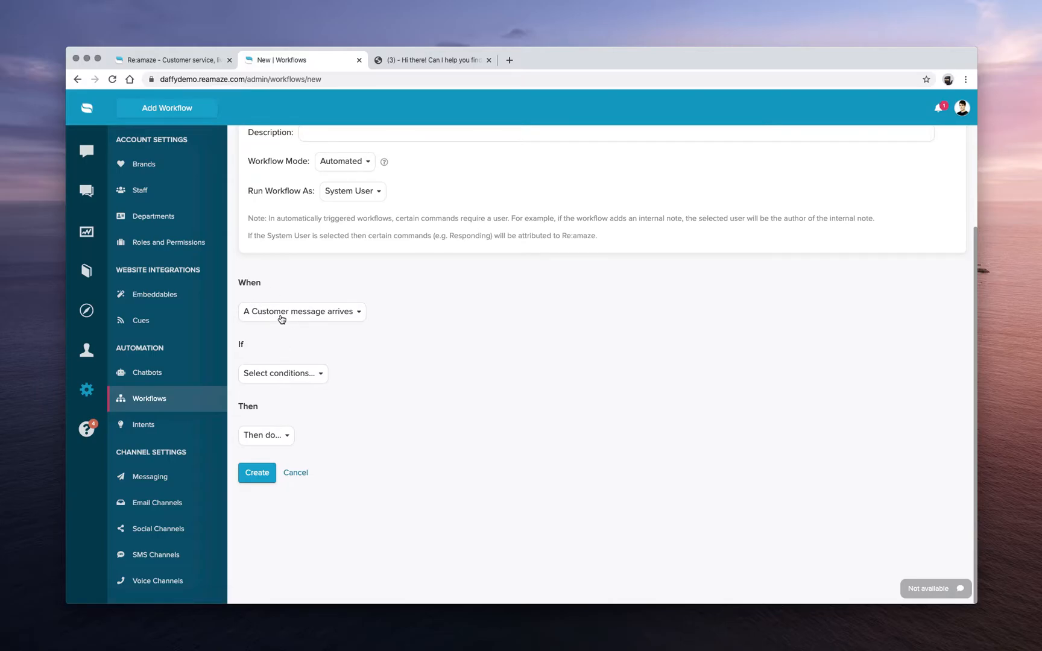
mouse_move(304, 380)
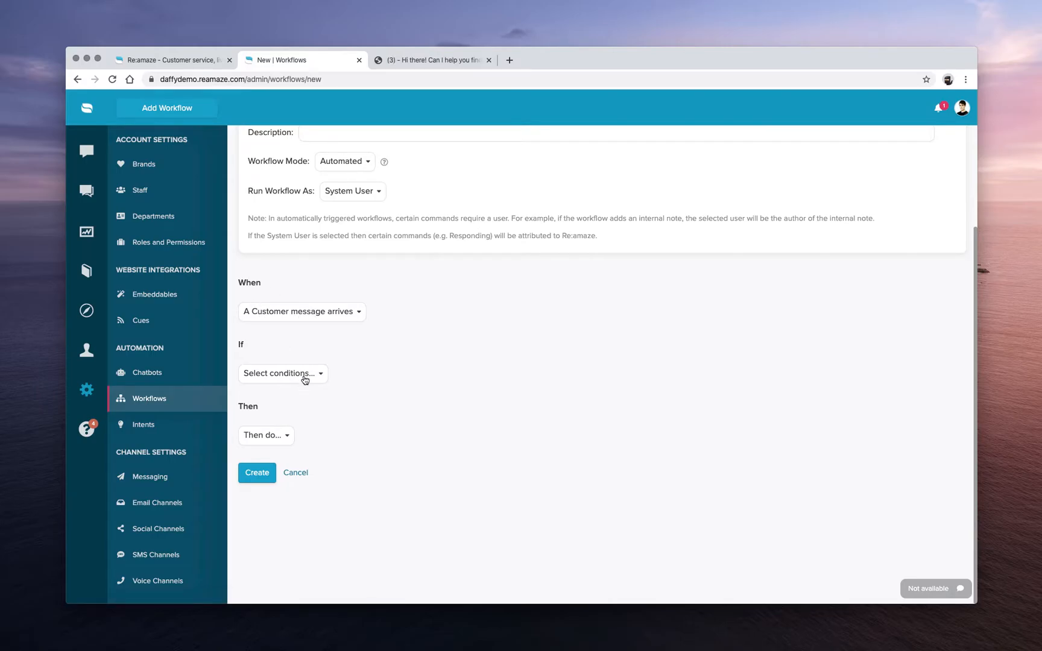
left_click(281, 373)
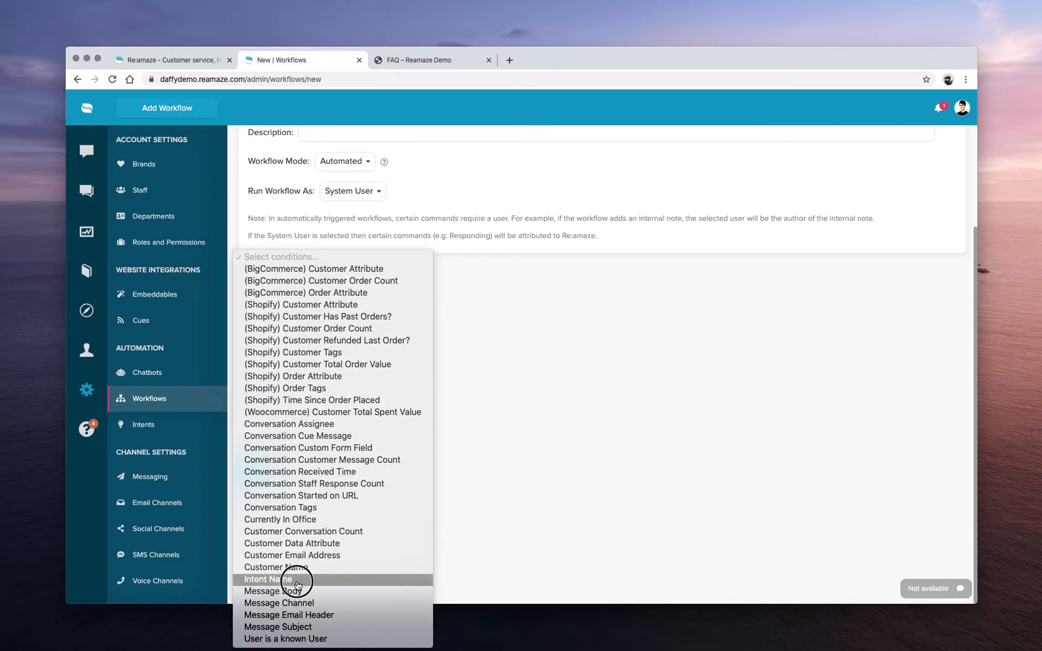
left_click(268, 579)
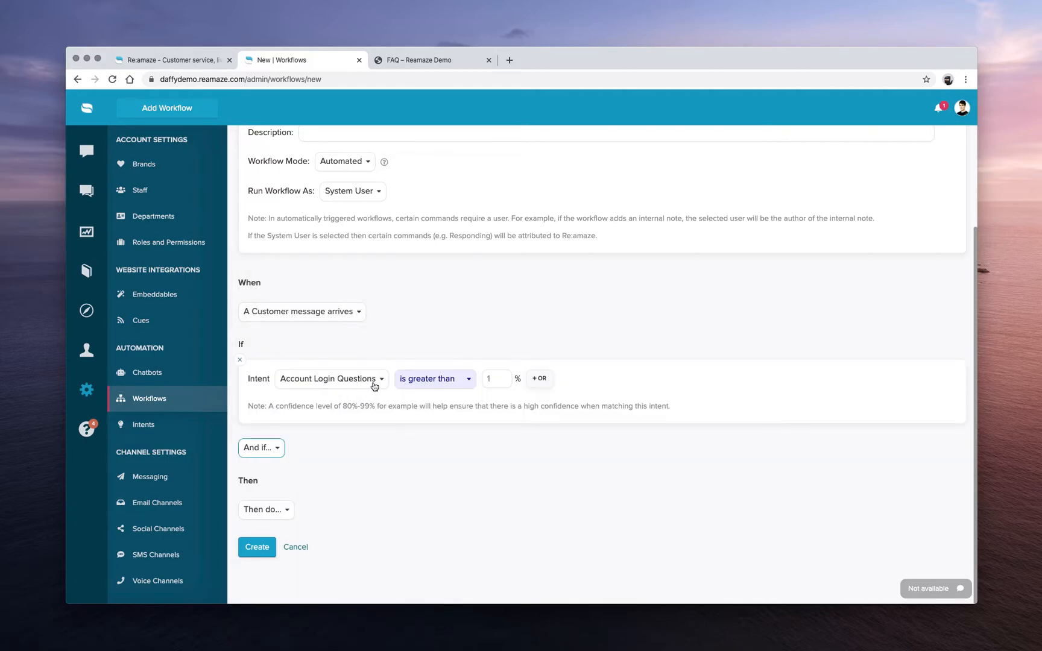
left_click(495, 379)
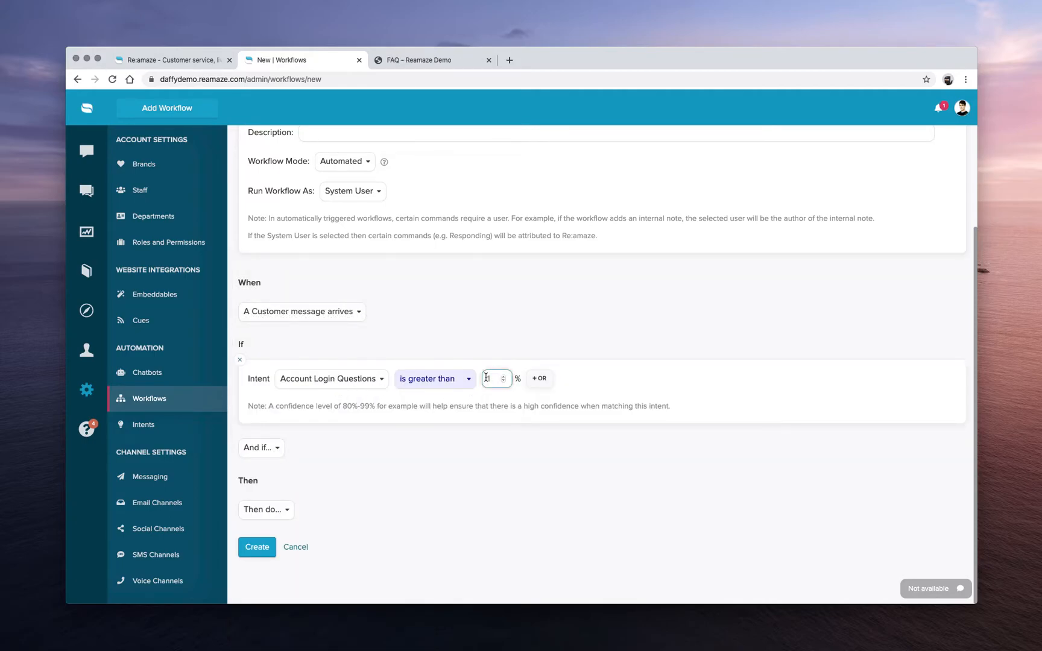
type("80")
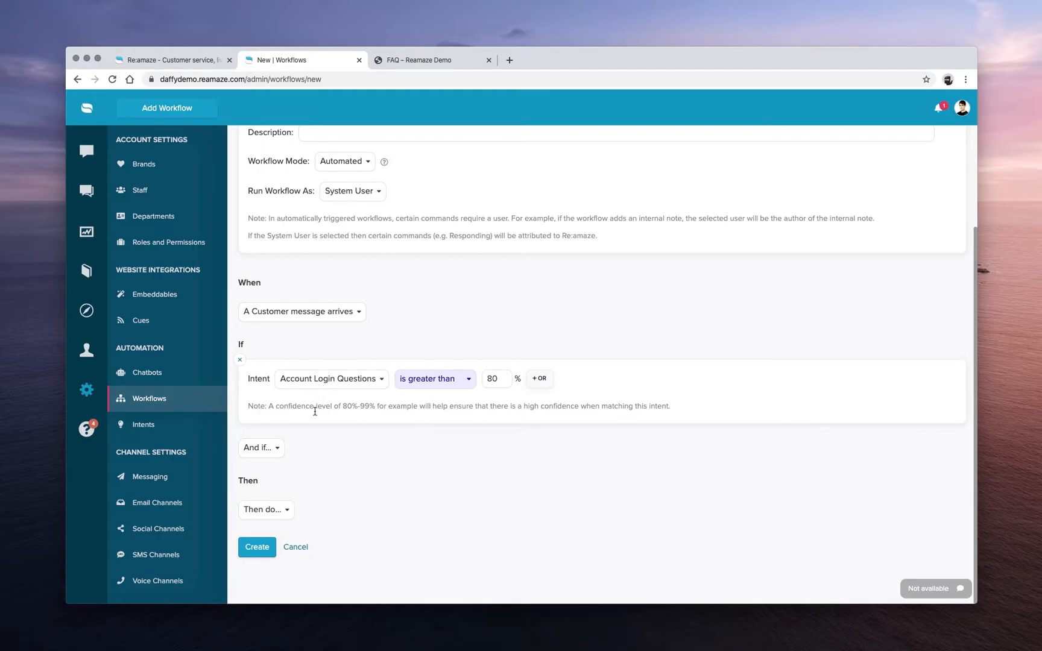
left_click(264, 509)
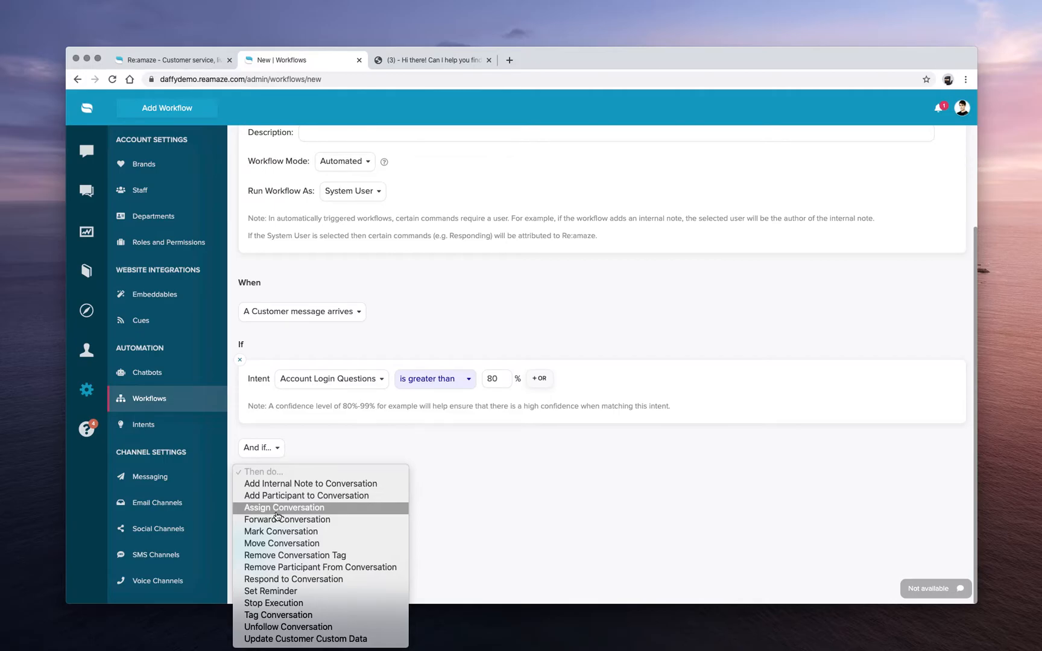
Add an 'Assign Conversation To' action, left on Unassign, after the response.
left_click(293, 579)
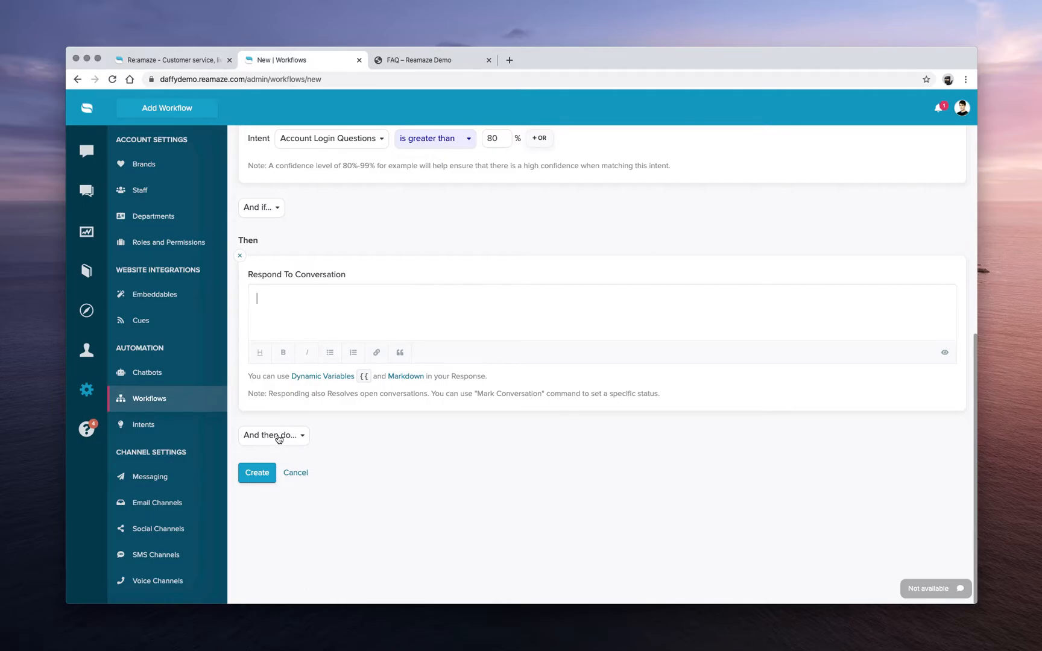
left_click(273, 435)
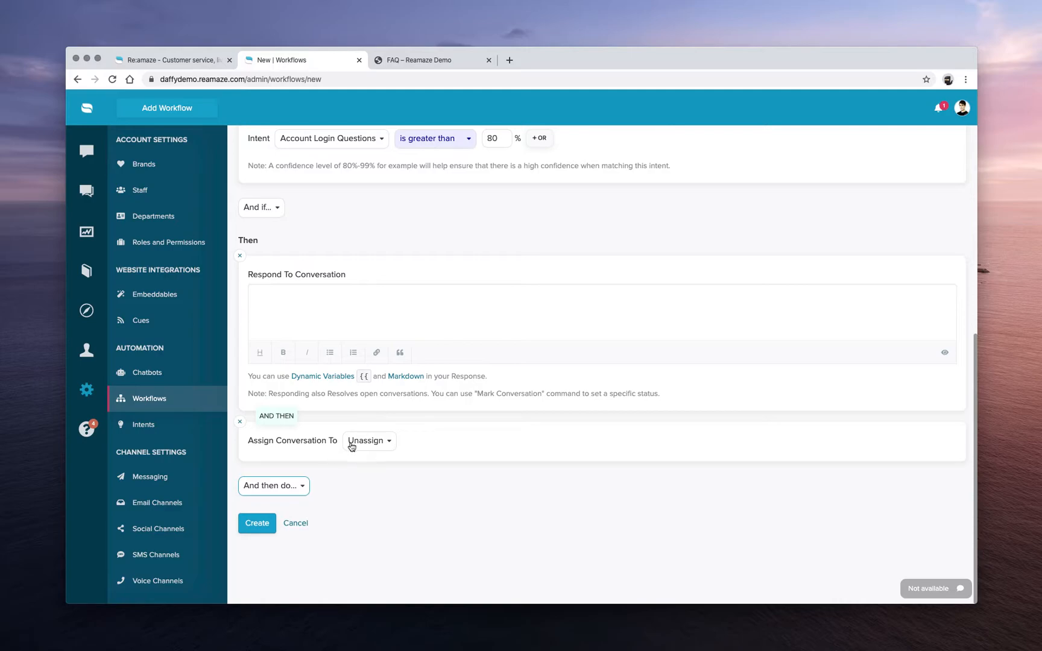
scroll("up", 3)
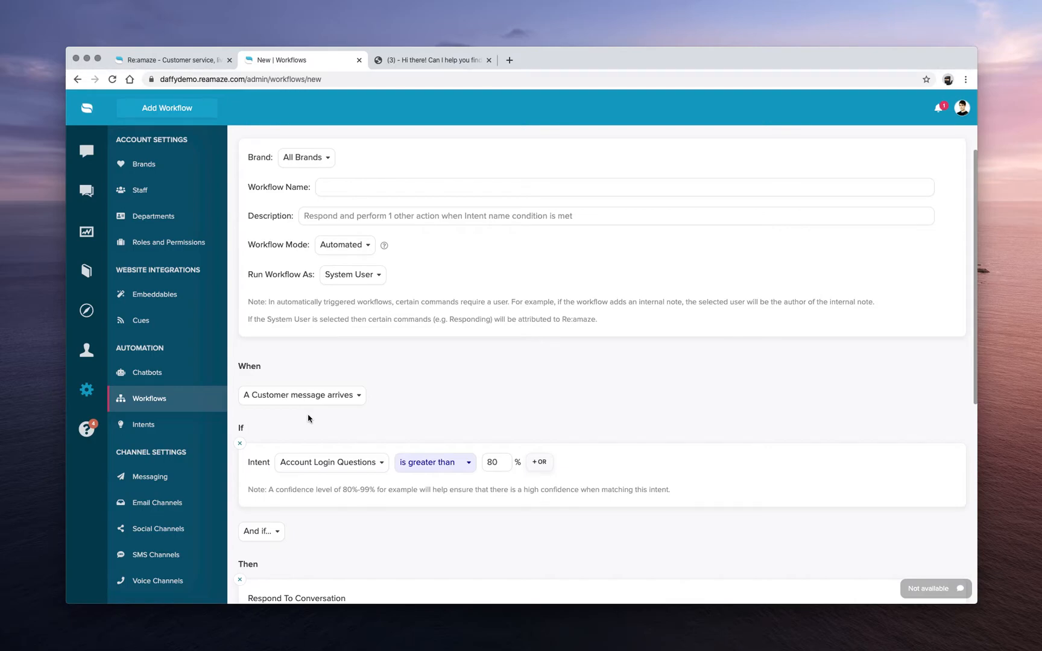
scroll("down", 3)
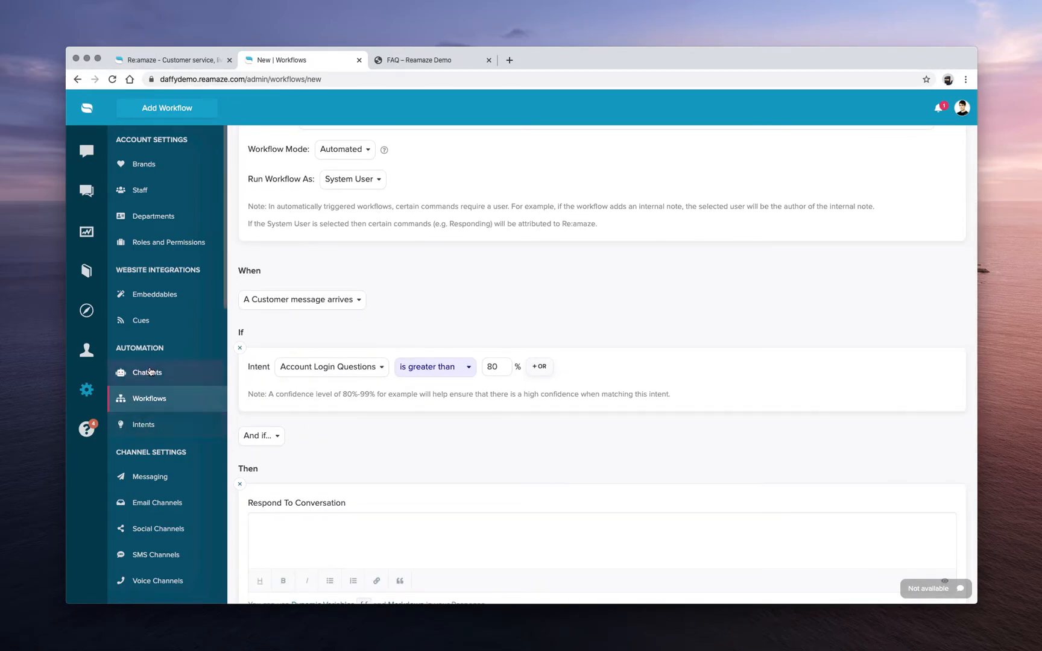
Edit Sales Bot and inspect its Leave a Review, collections, outerwear and outdoor gear steps.
left_click(147, 372)
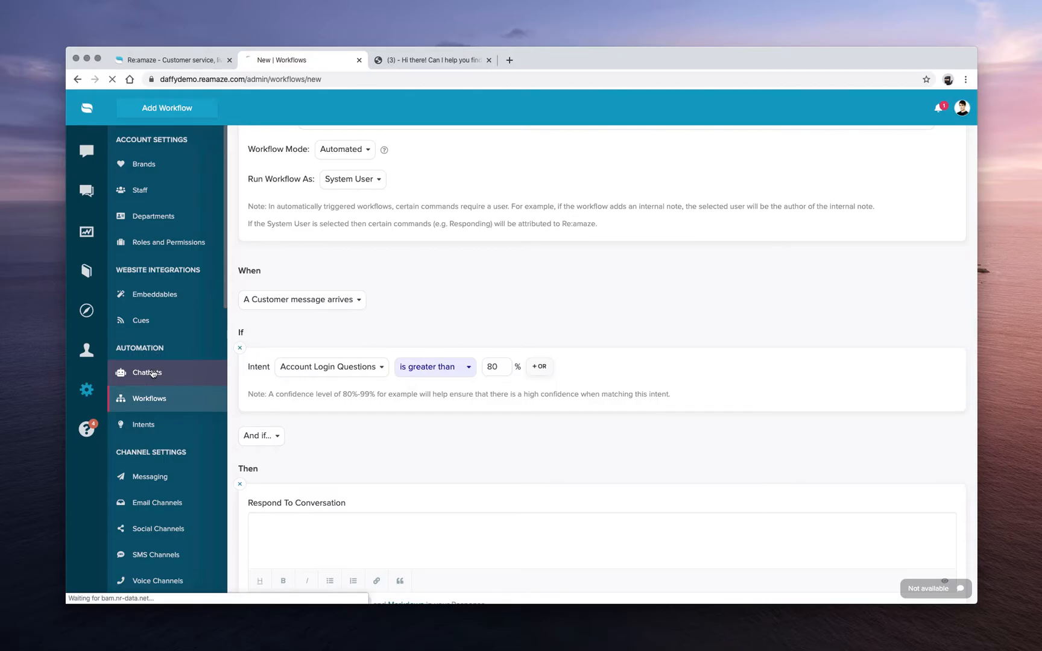
left_click(148, 372)
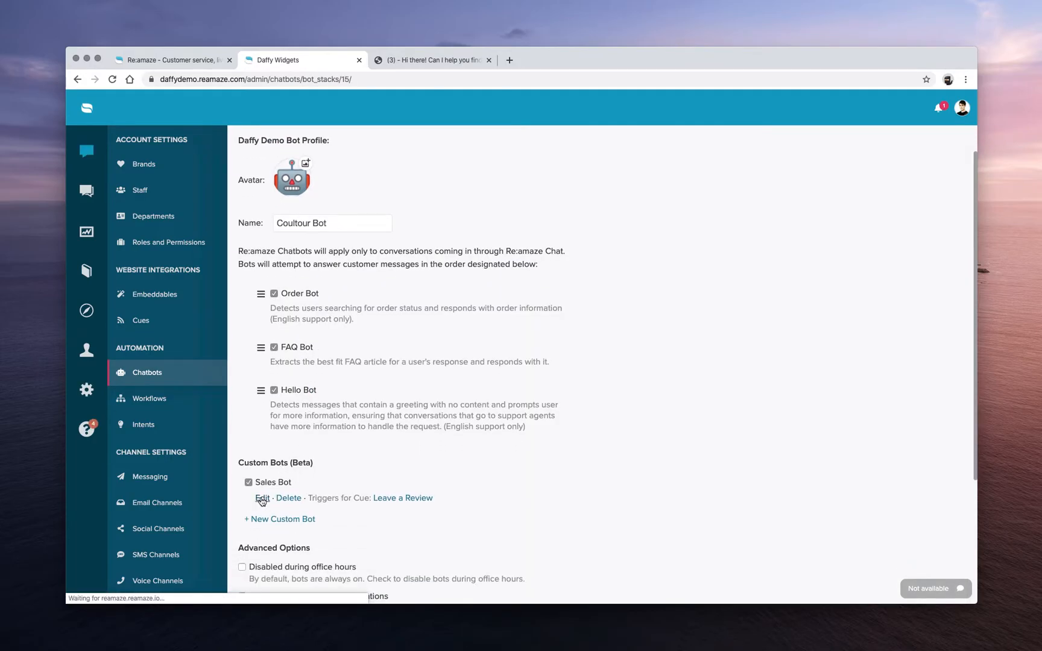
left_click(260, 497)
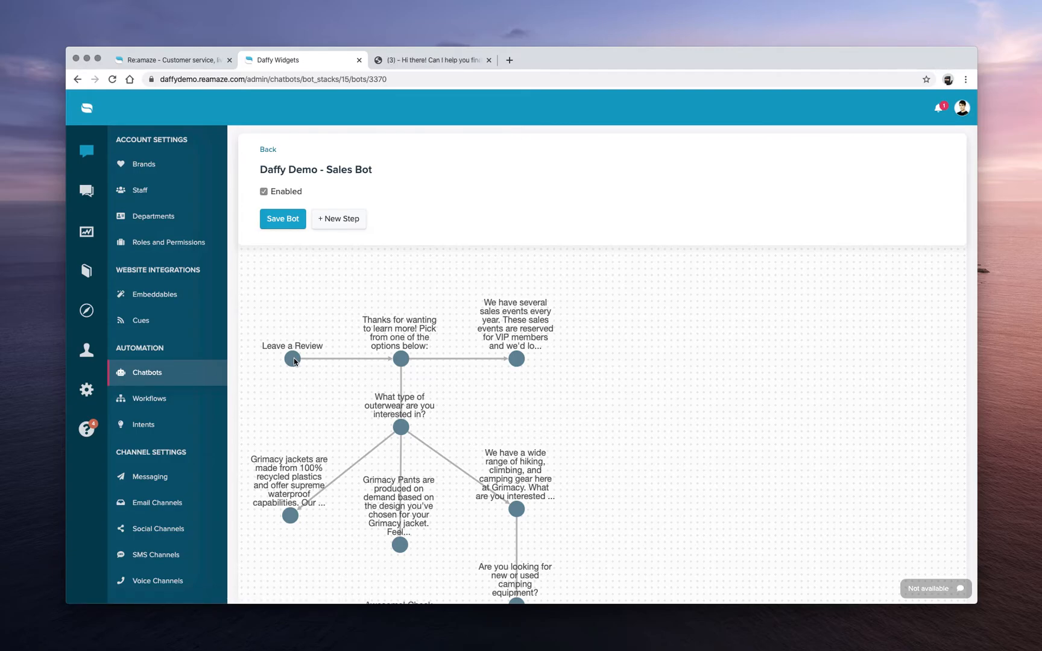
left_click(292, 359)
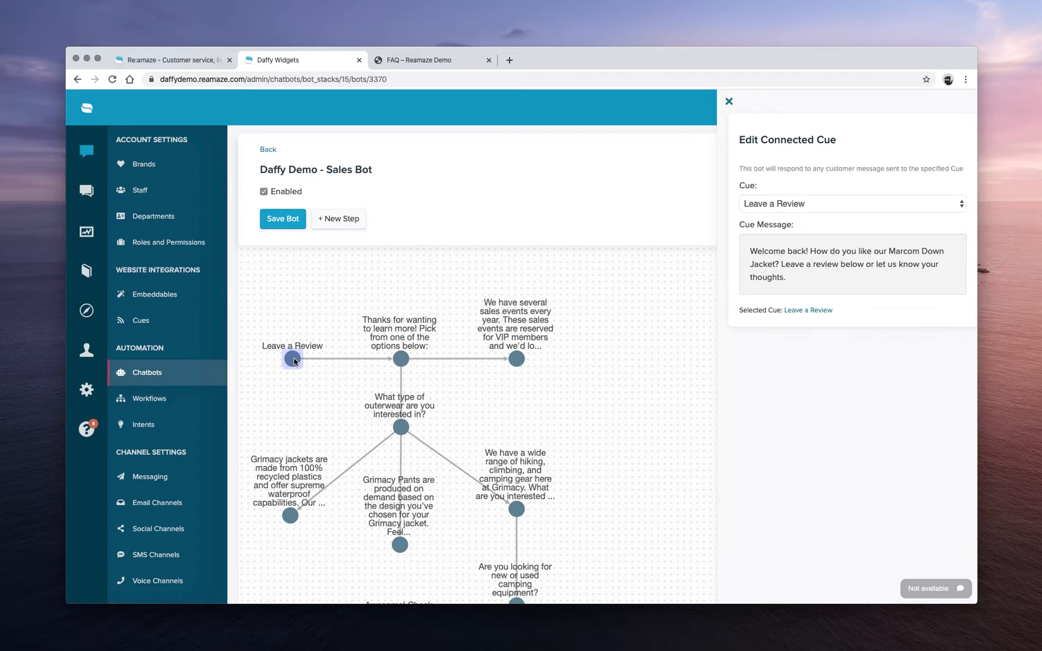
mouse_move(695, 352)
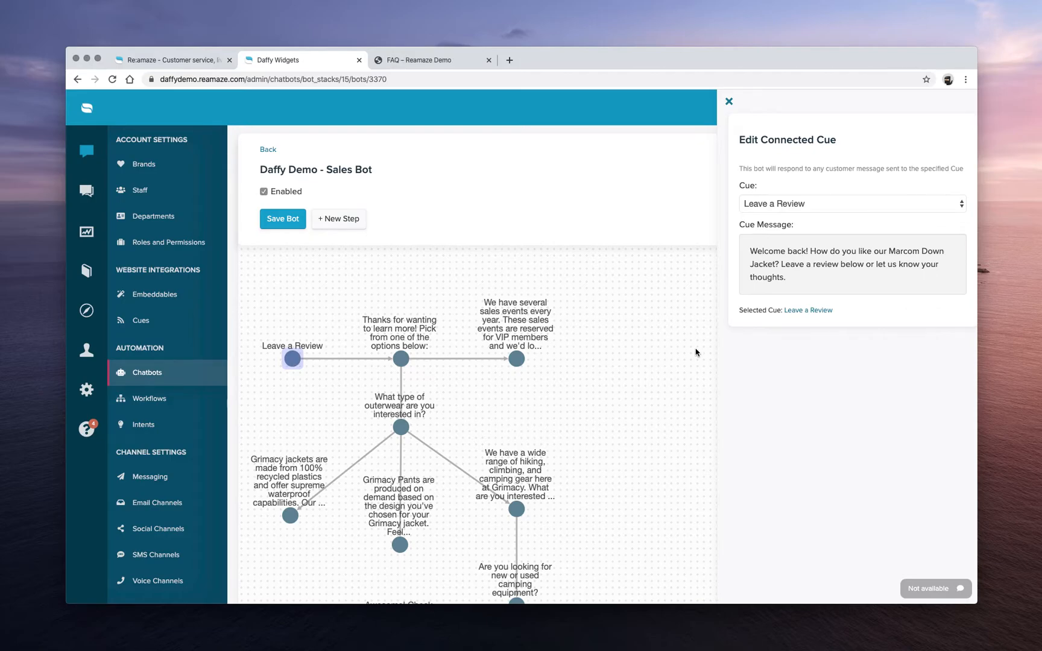
mouse_move(139, 321)
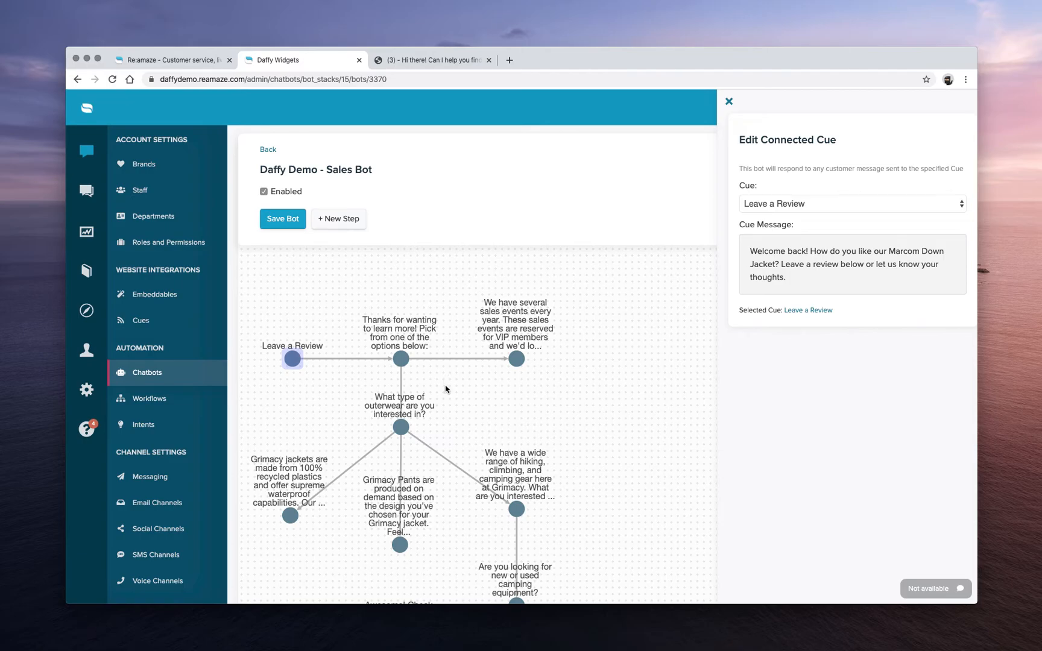
left_click(401, 359)
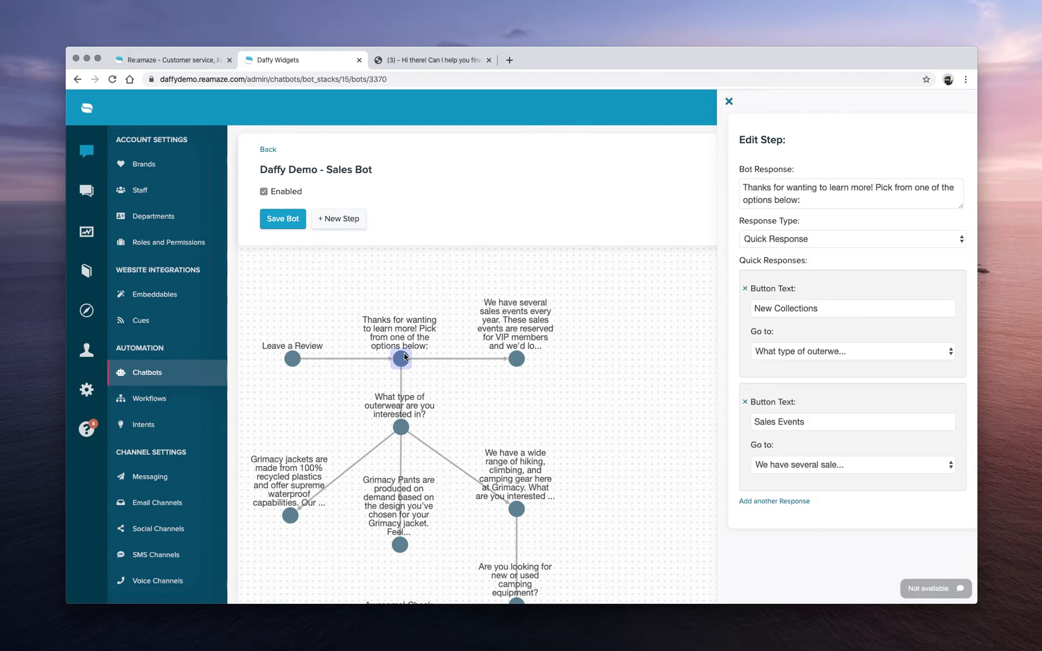
left_click(400, 427)
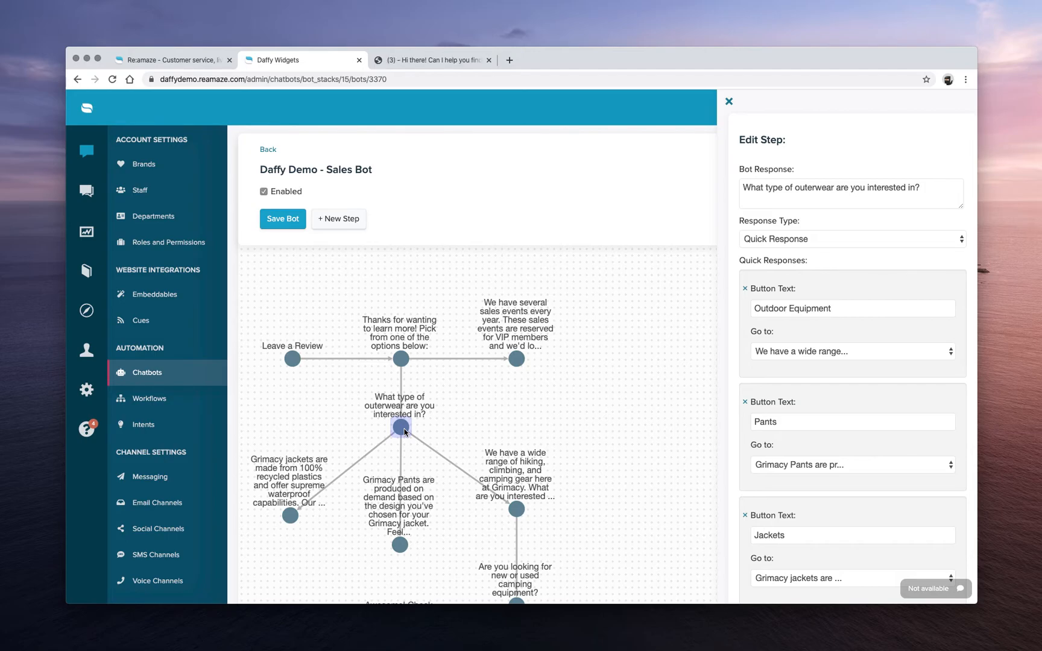
left_click(431, 60)
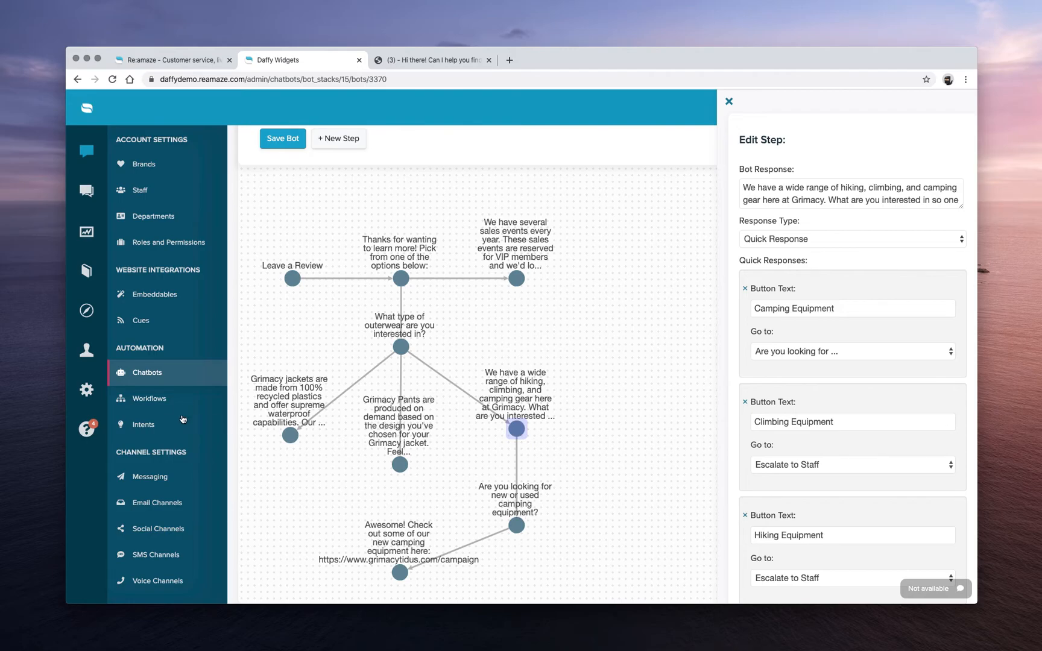
left_click(144, 424)
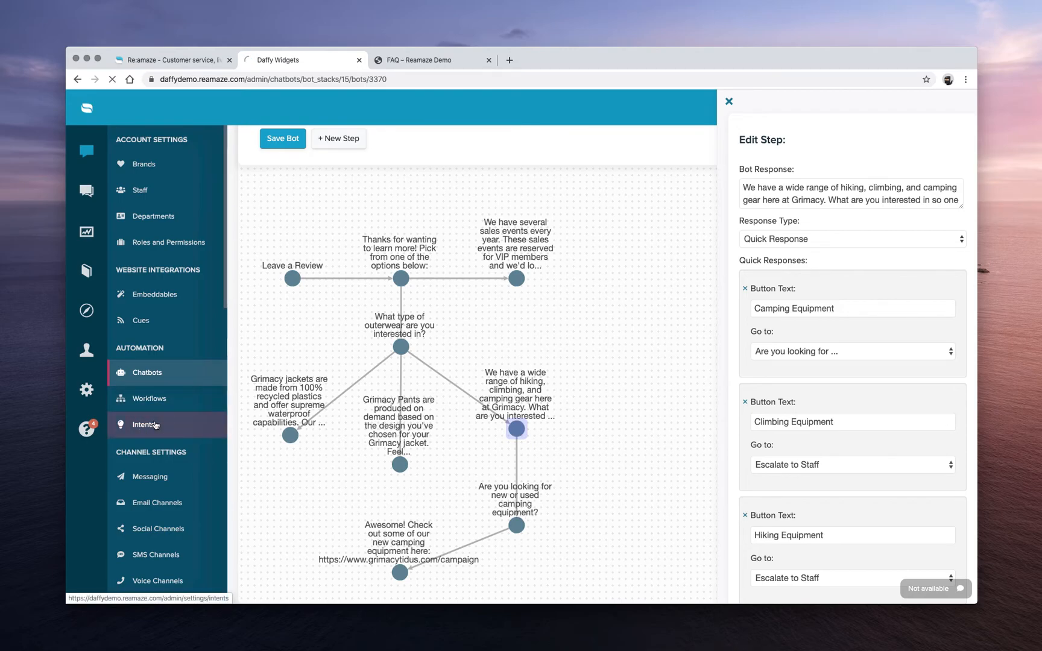
Revisit the Intents list and Chatbots overview, then switch to the reamaze.com homepage.
left_click(142, 424)
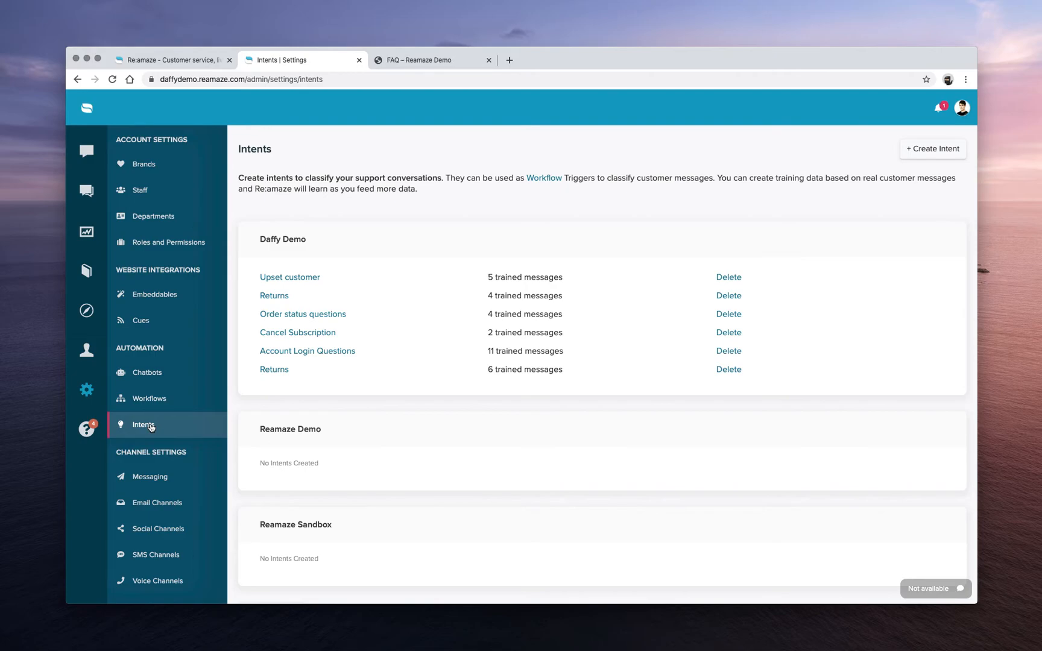
mouse_move(151, 424)
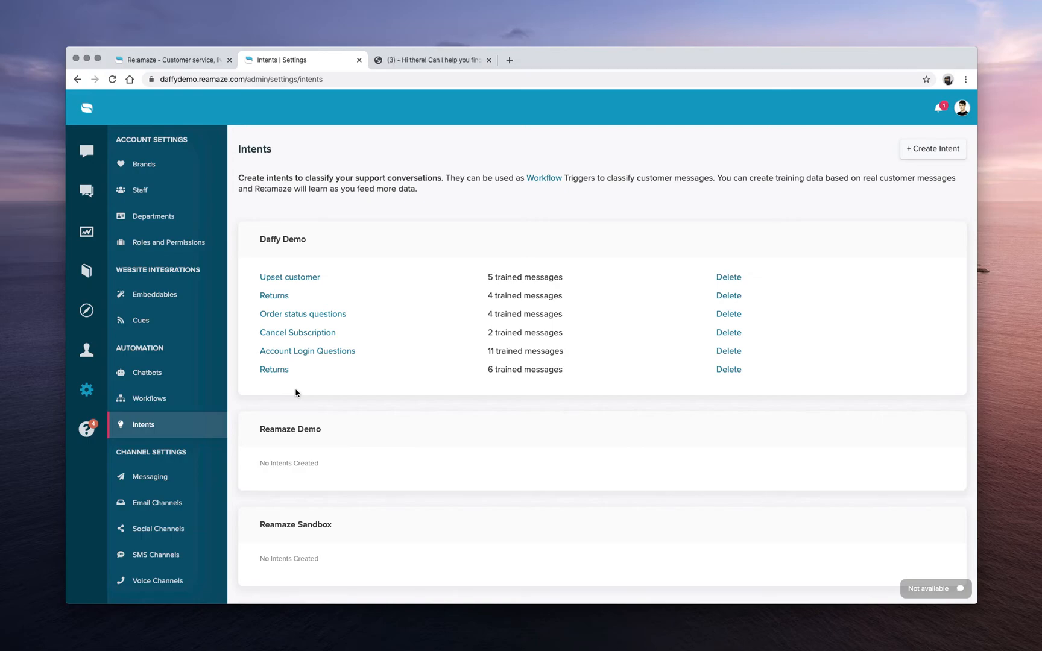
left_click(147, 372)
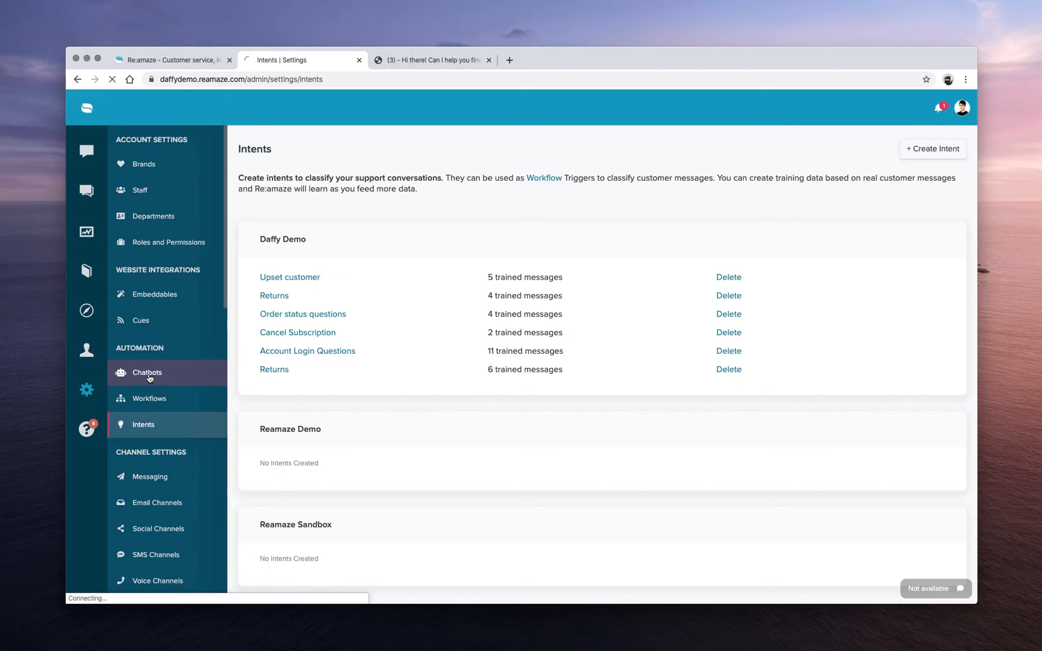
left_click(147, 371)
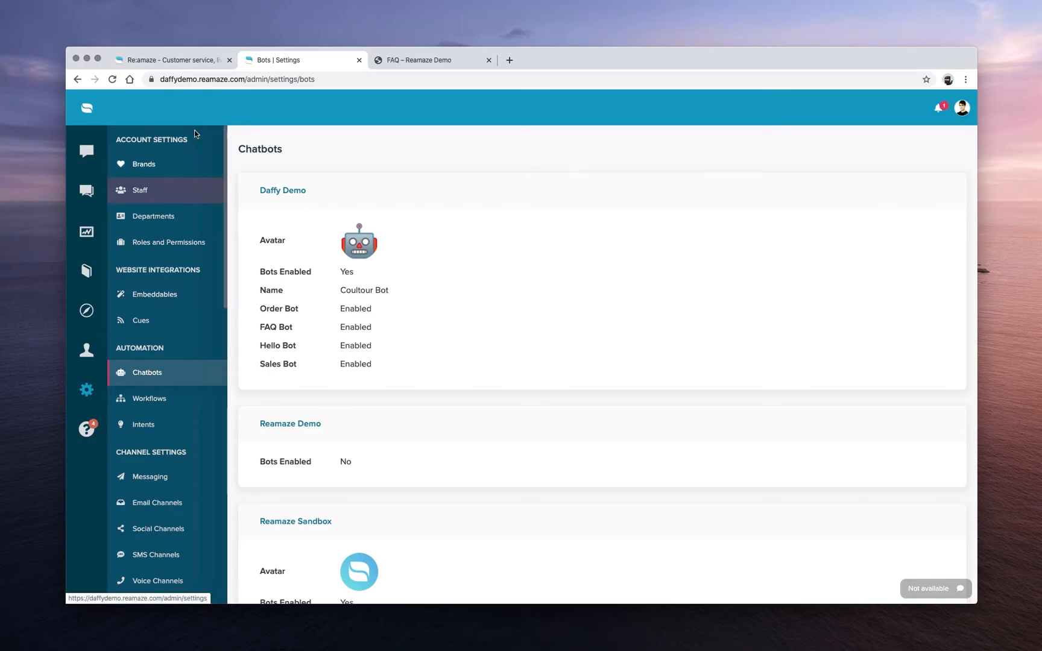
left_click(173, 60)
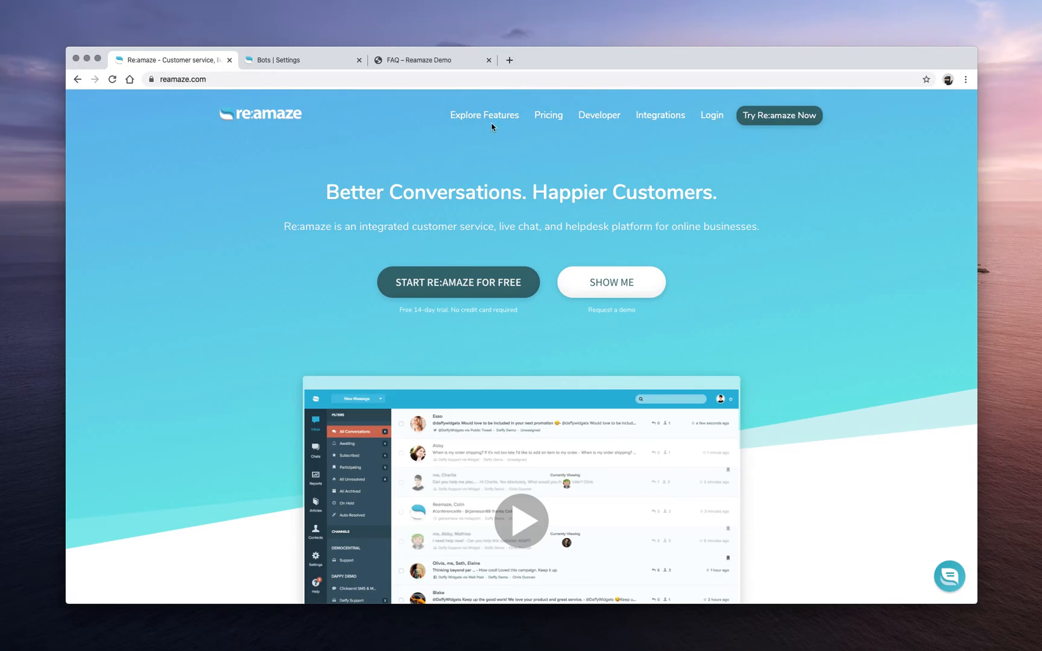
Show the Explore Features menu on the reamaze.com homepage.
left_click(484, 115)
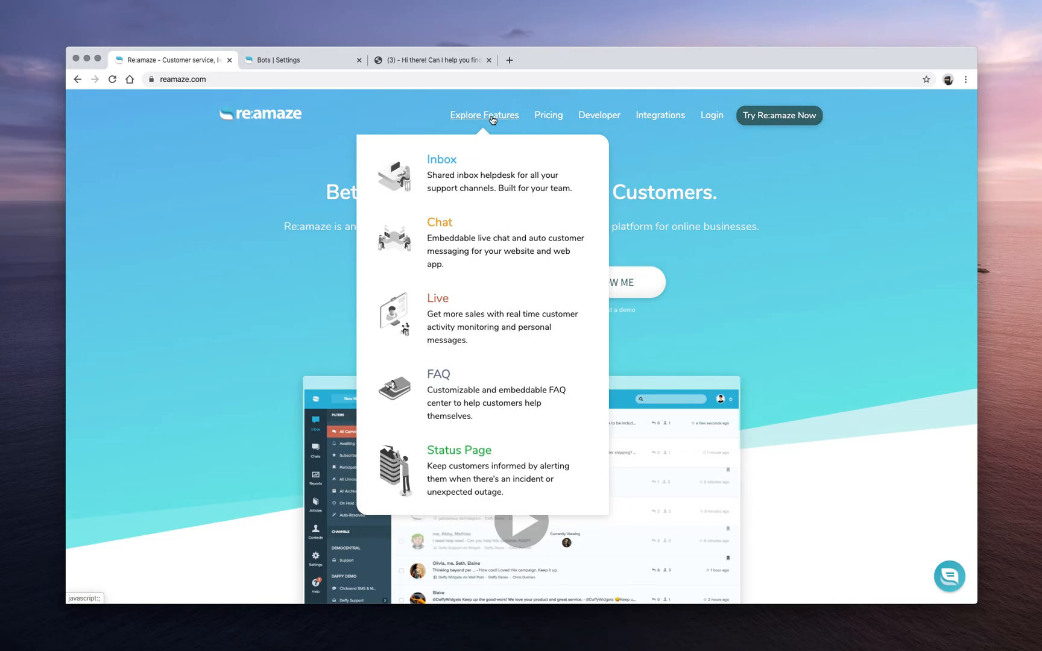
mouse_move(484, 134)
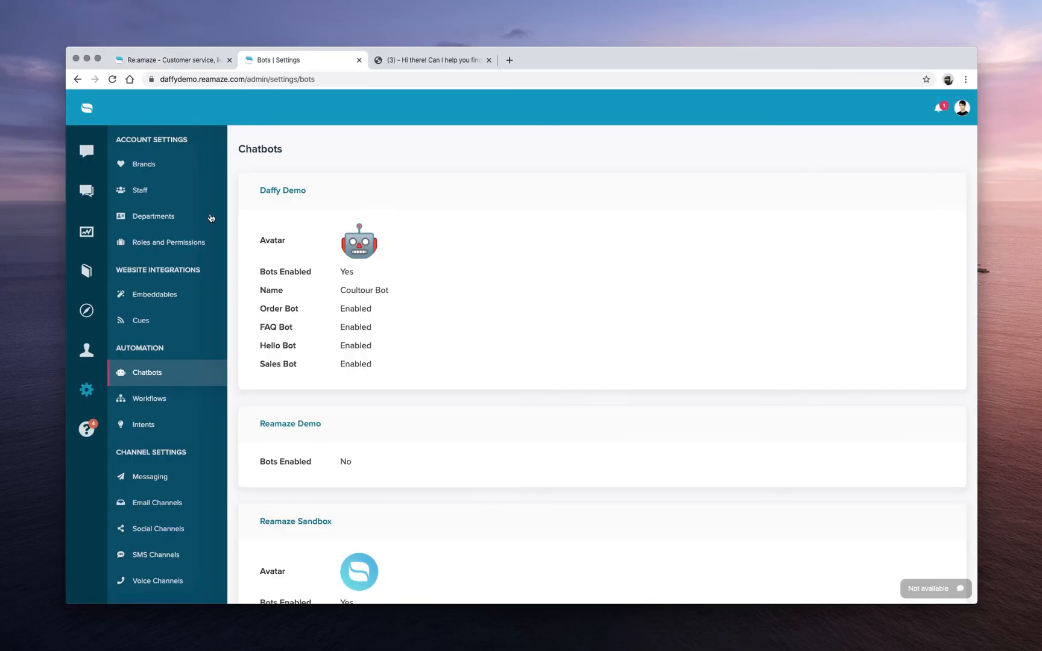
Open the help widget's Start New Conversation form, then return to reamaze.com.
left_click(86, 429)
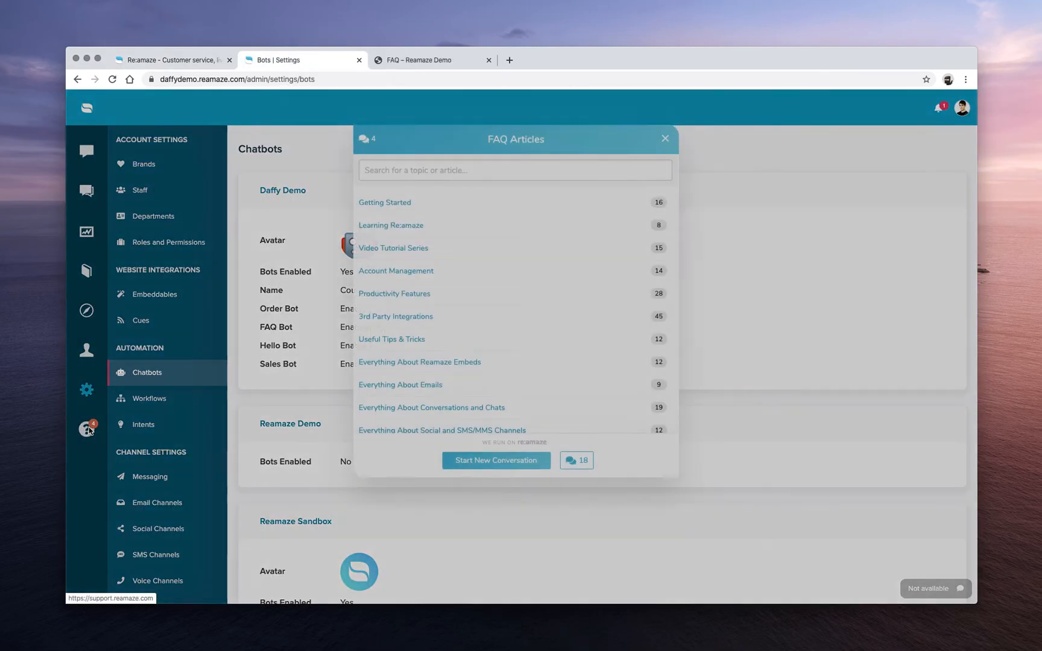
left_click(495, 460)
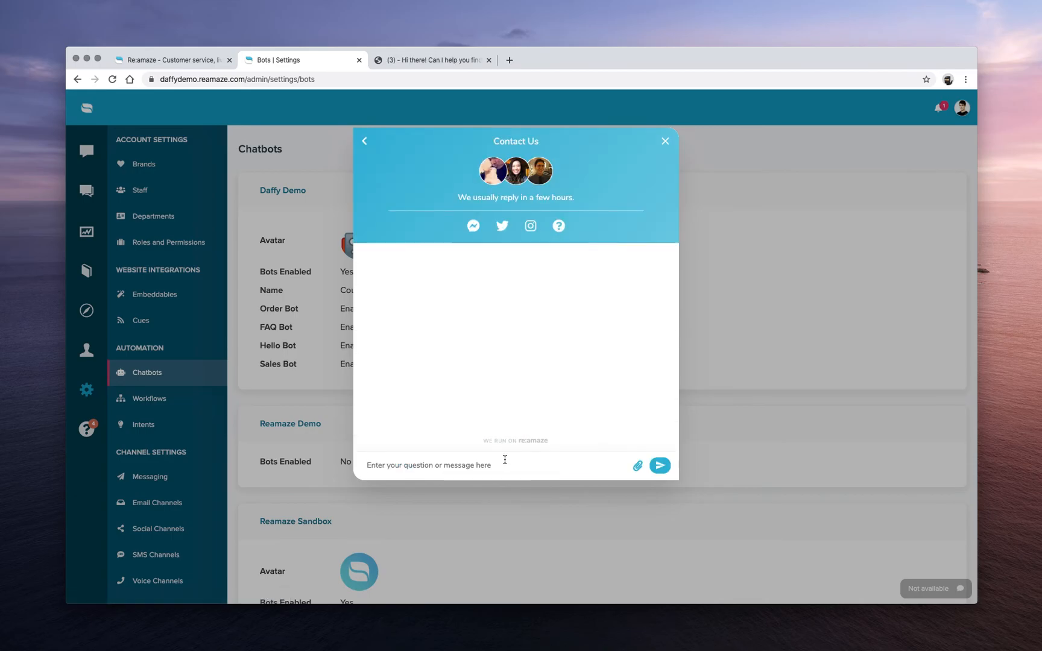
left_click(664, 141)
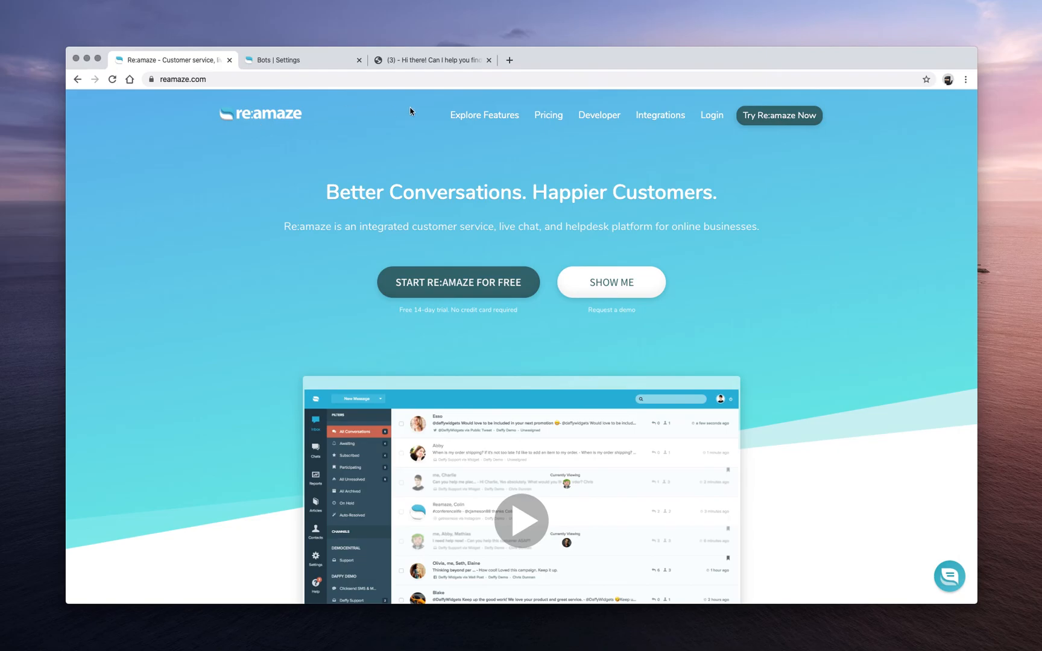
left_click(484, 115)
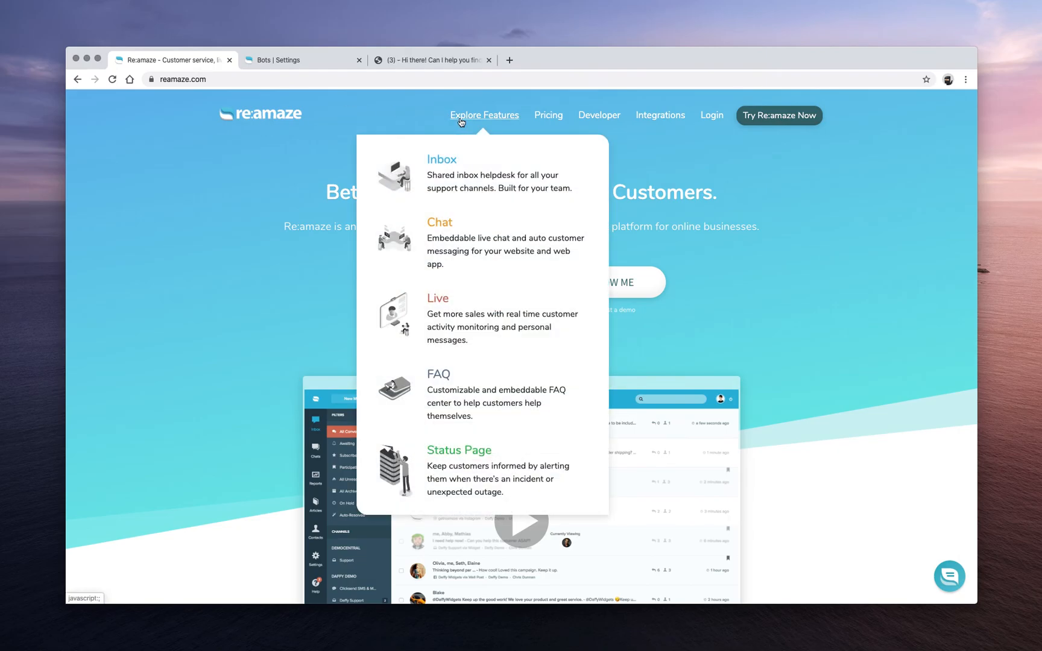
left_click(438, 373)
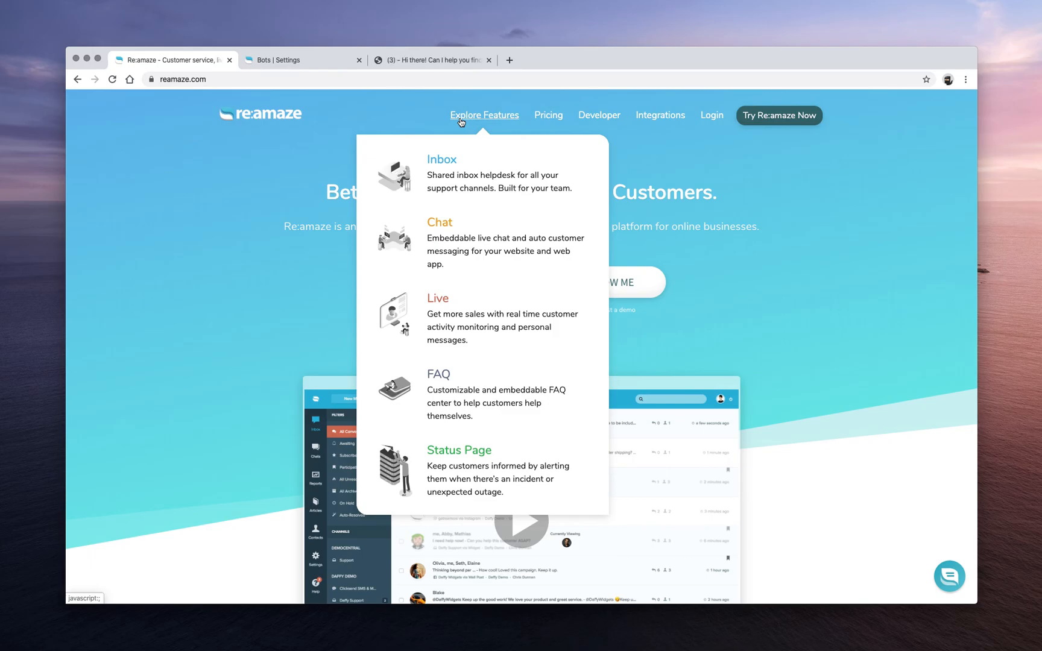
left_click(438, 373)
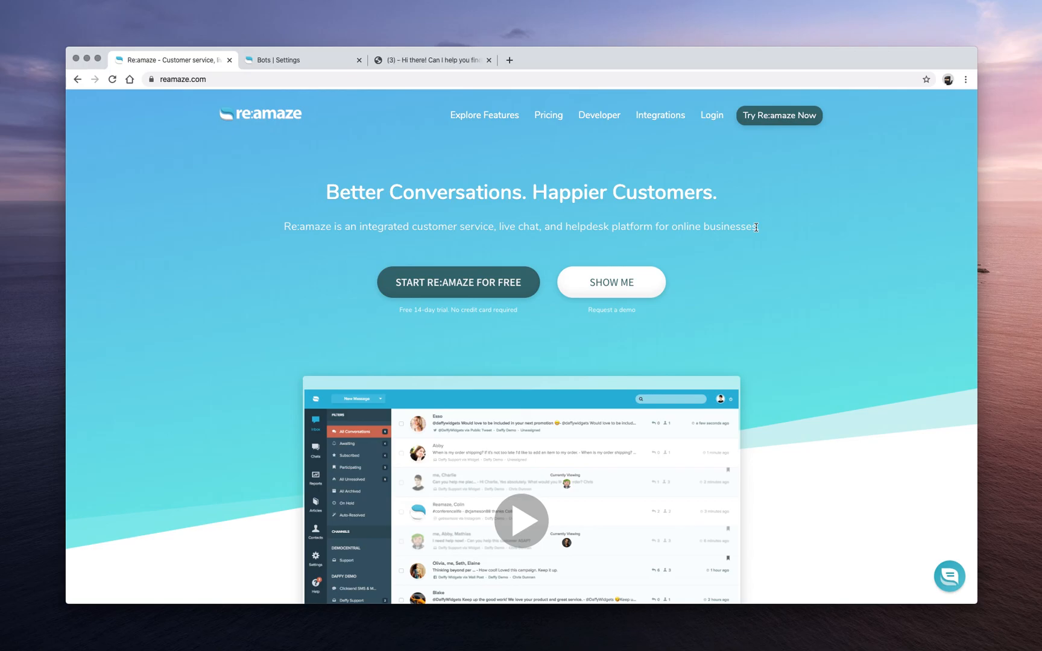
left_click(431, 59)
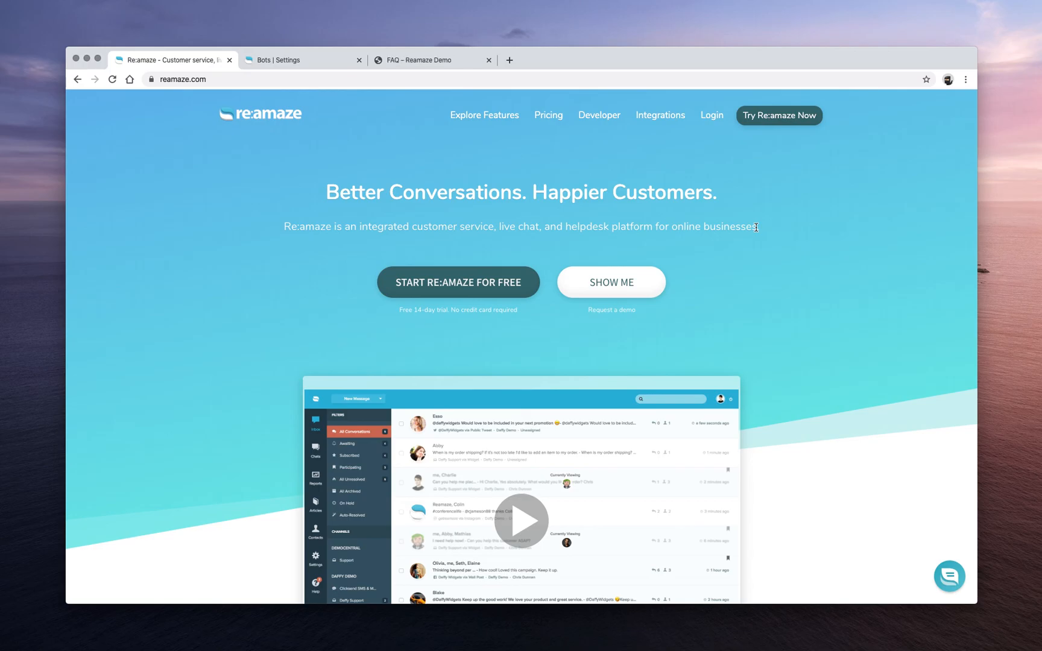